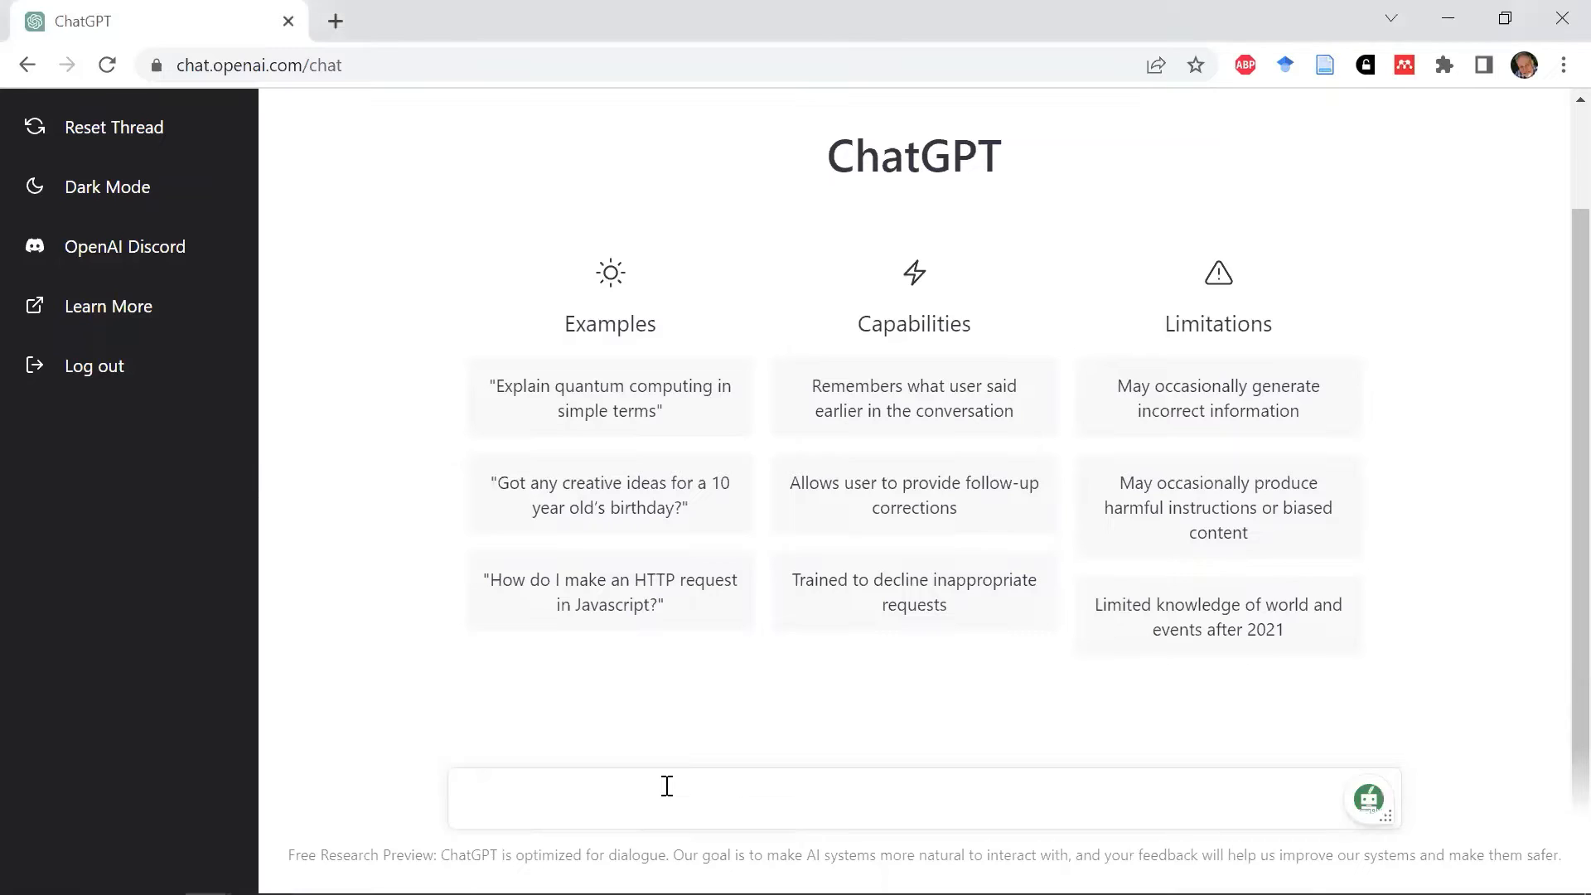
Step: Begin the prompt requesting a call for participation for a Teaching and Learning with Artificial Intelligence symposium
type("Please wr")
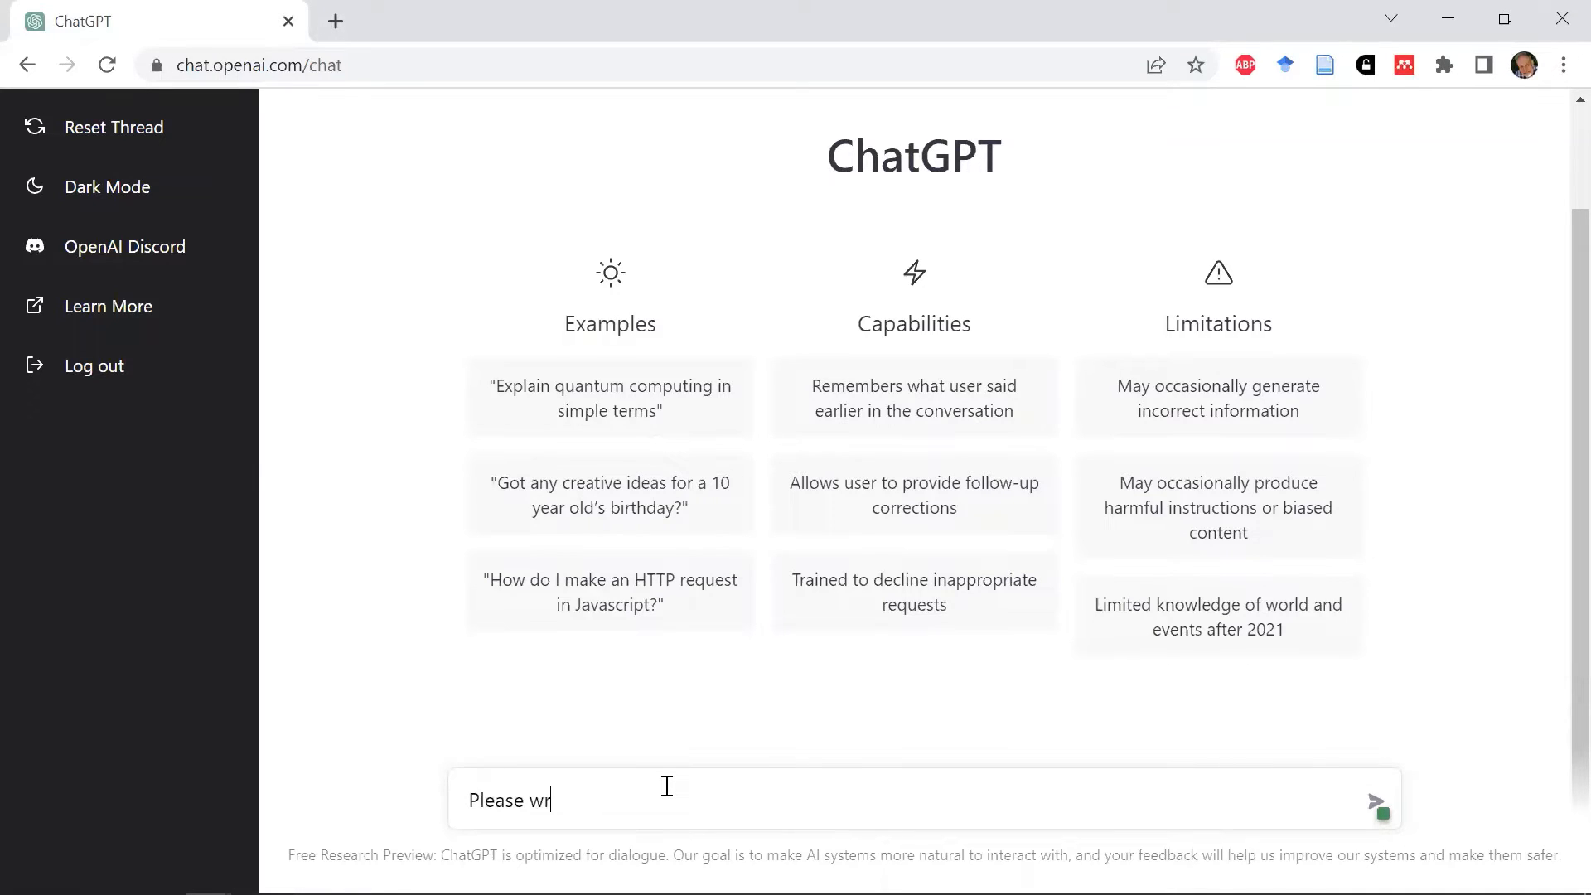
type("ite me a call for participation for a")
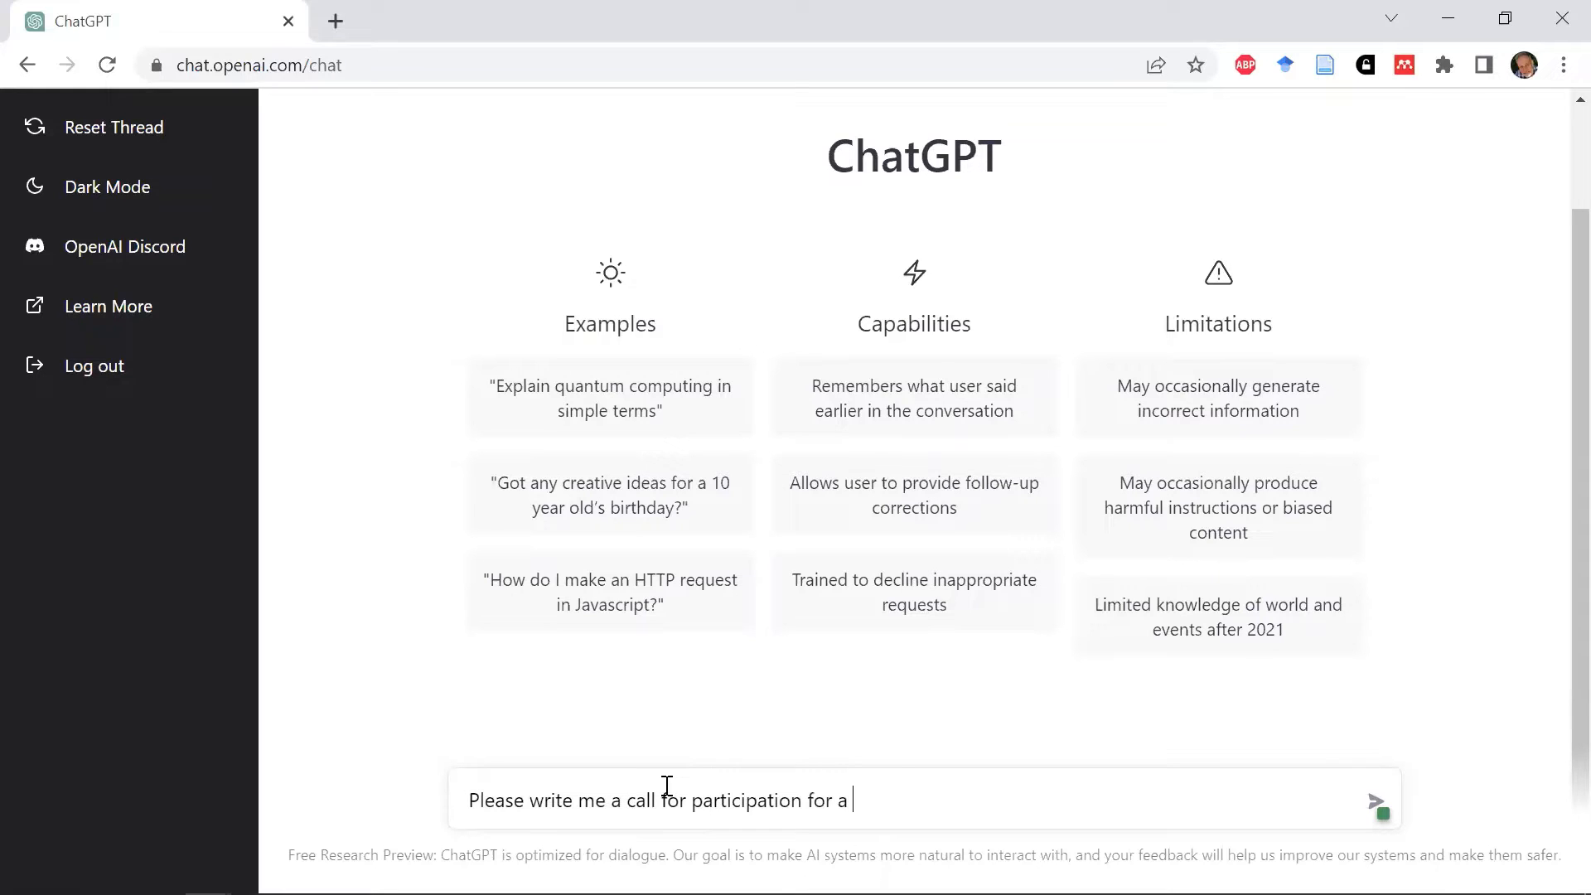
type("sym")
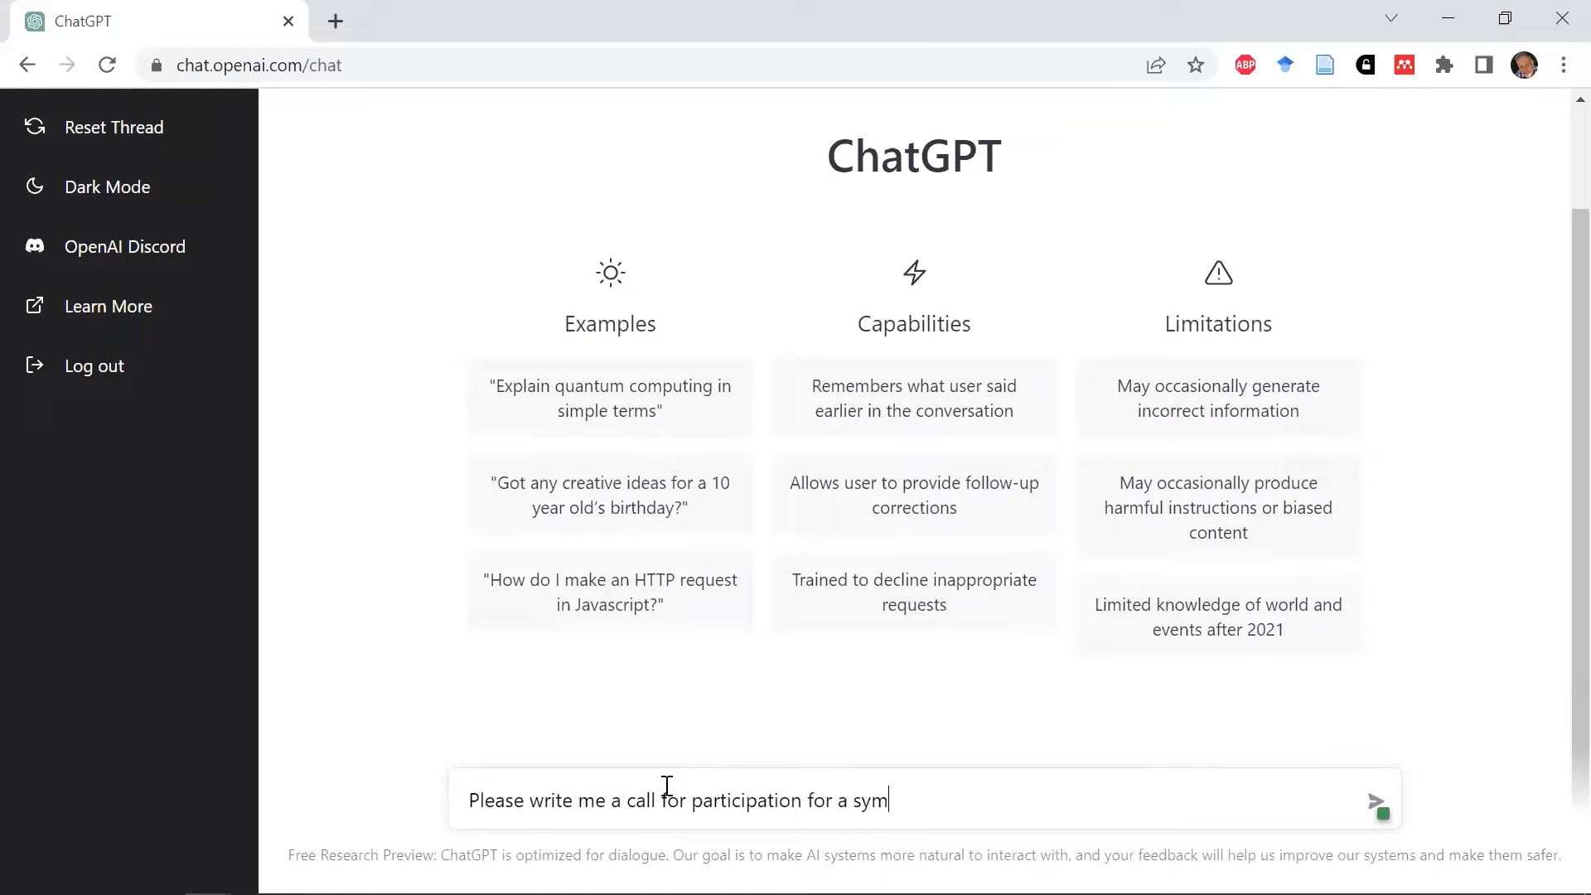
type("posium")
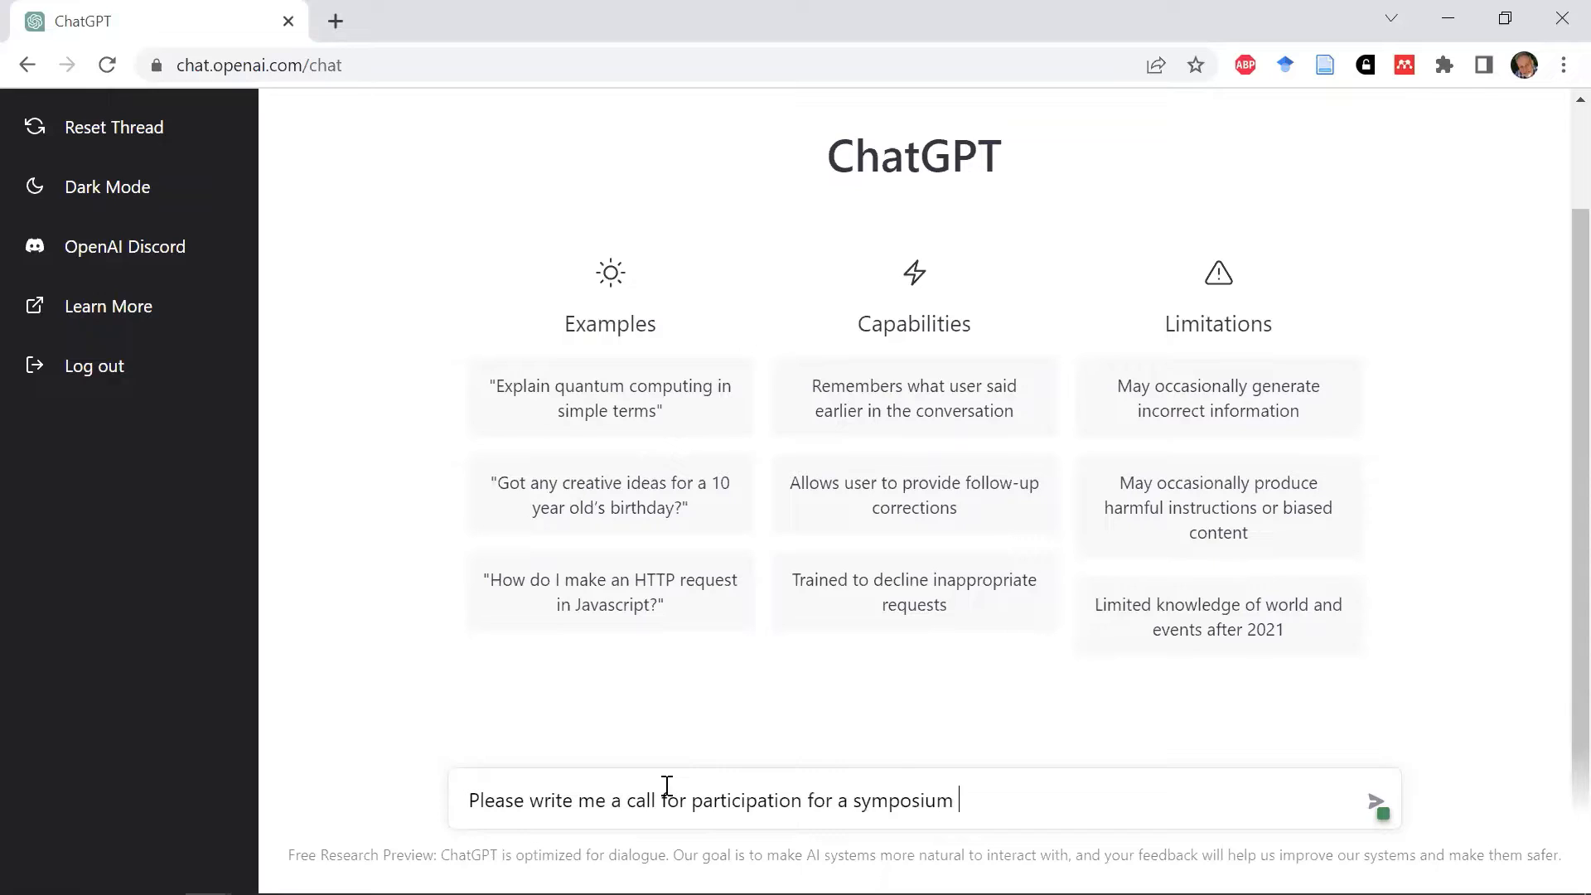
type("on")
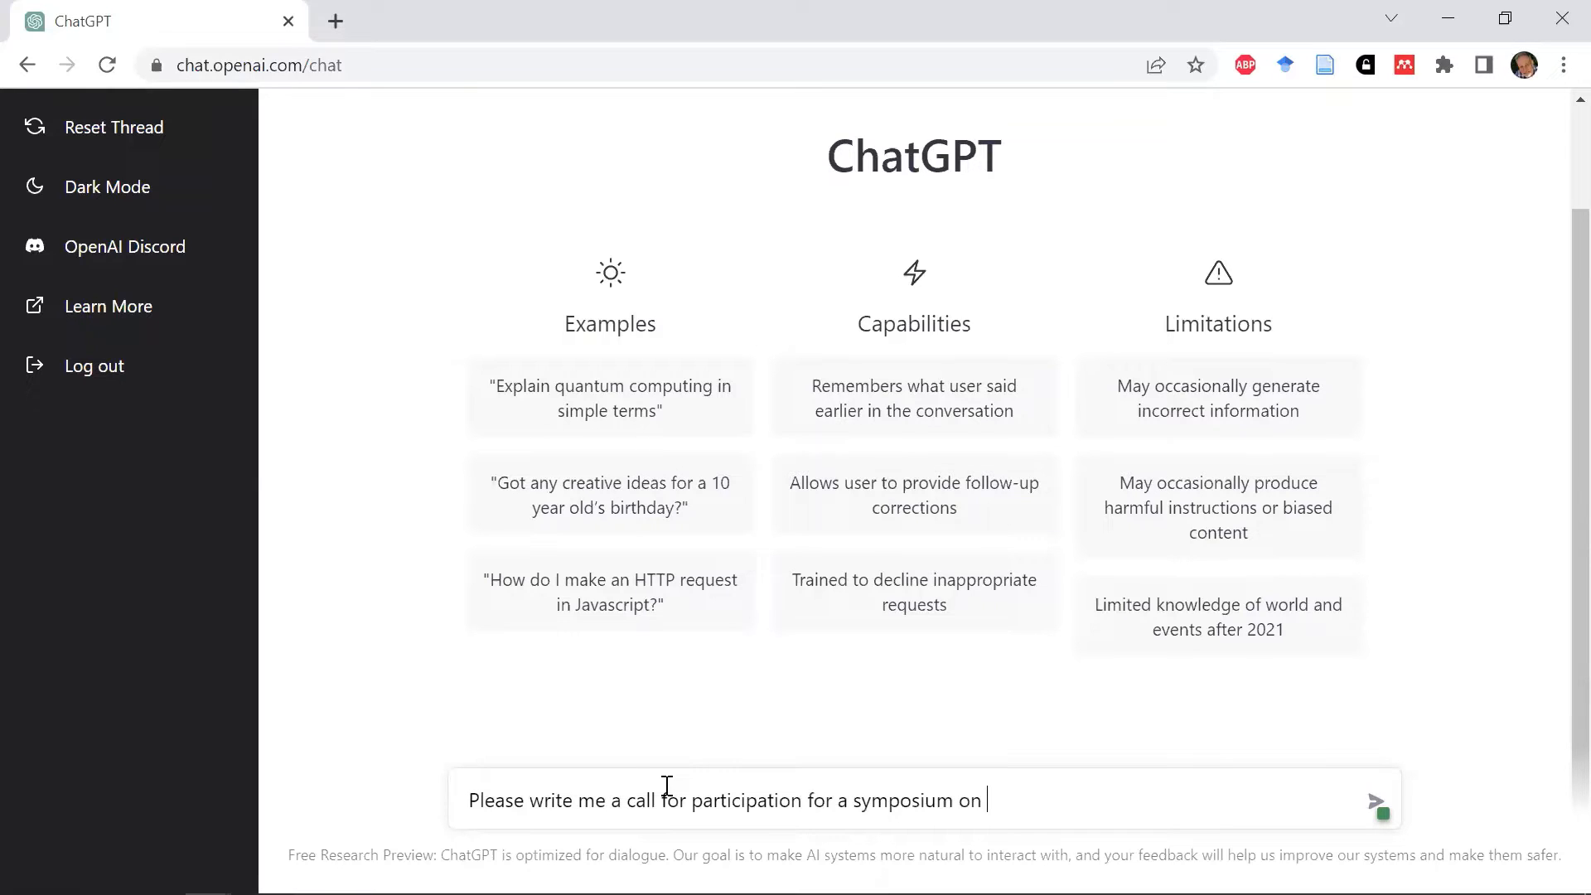
type("Te")
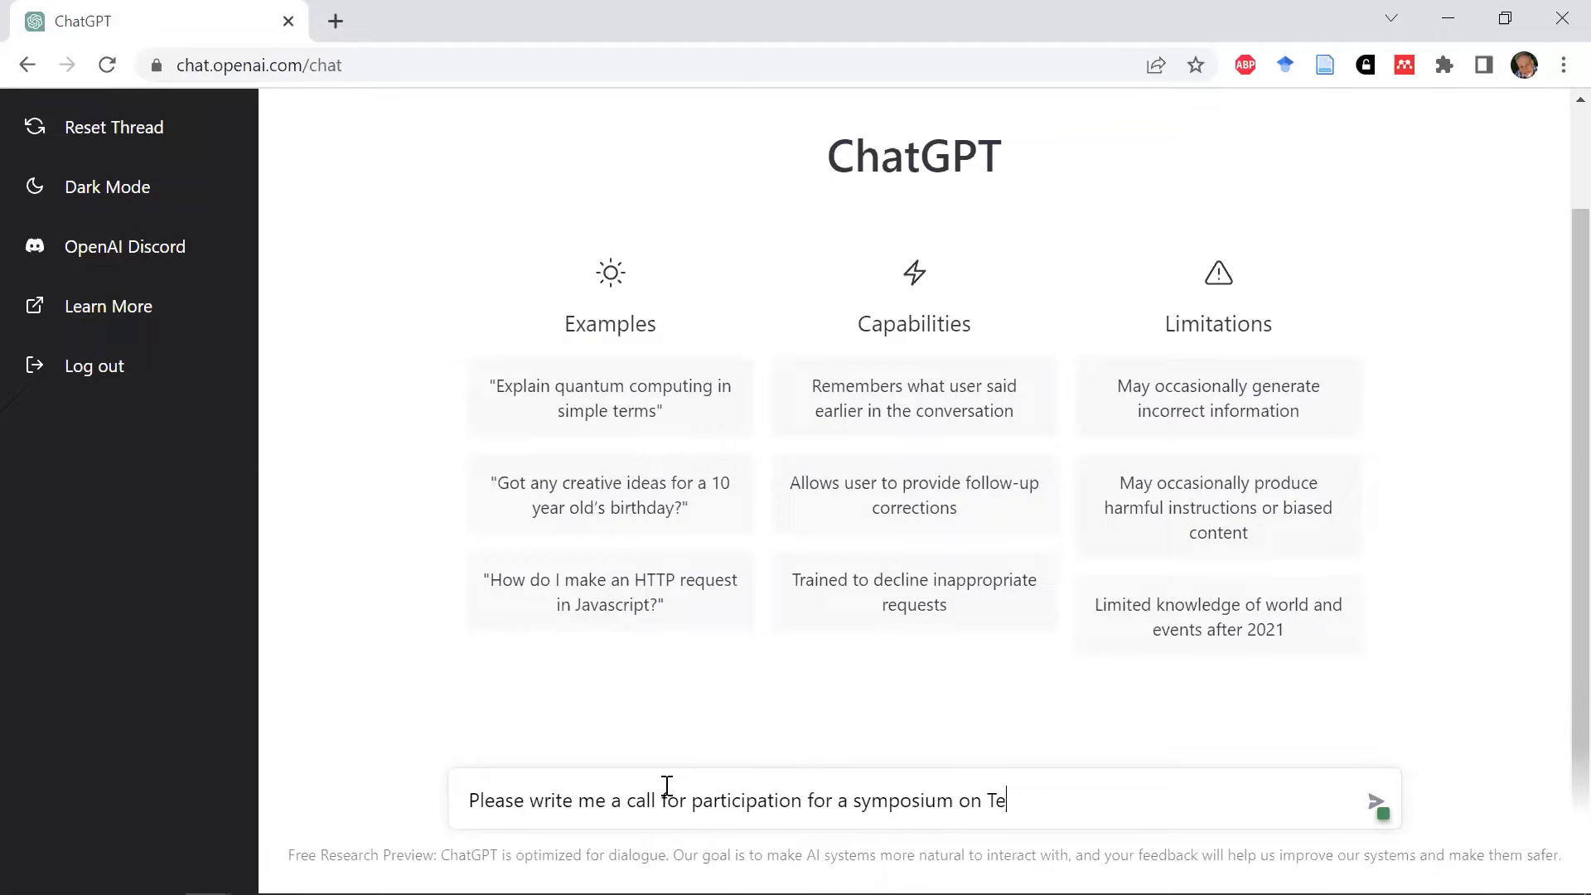
type("achi")
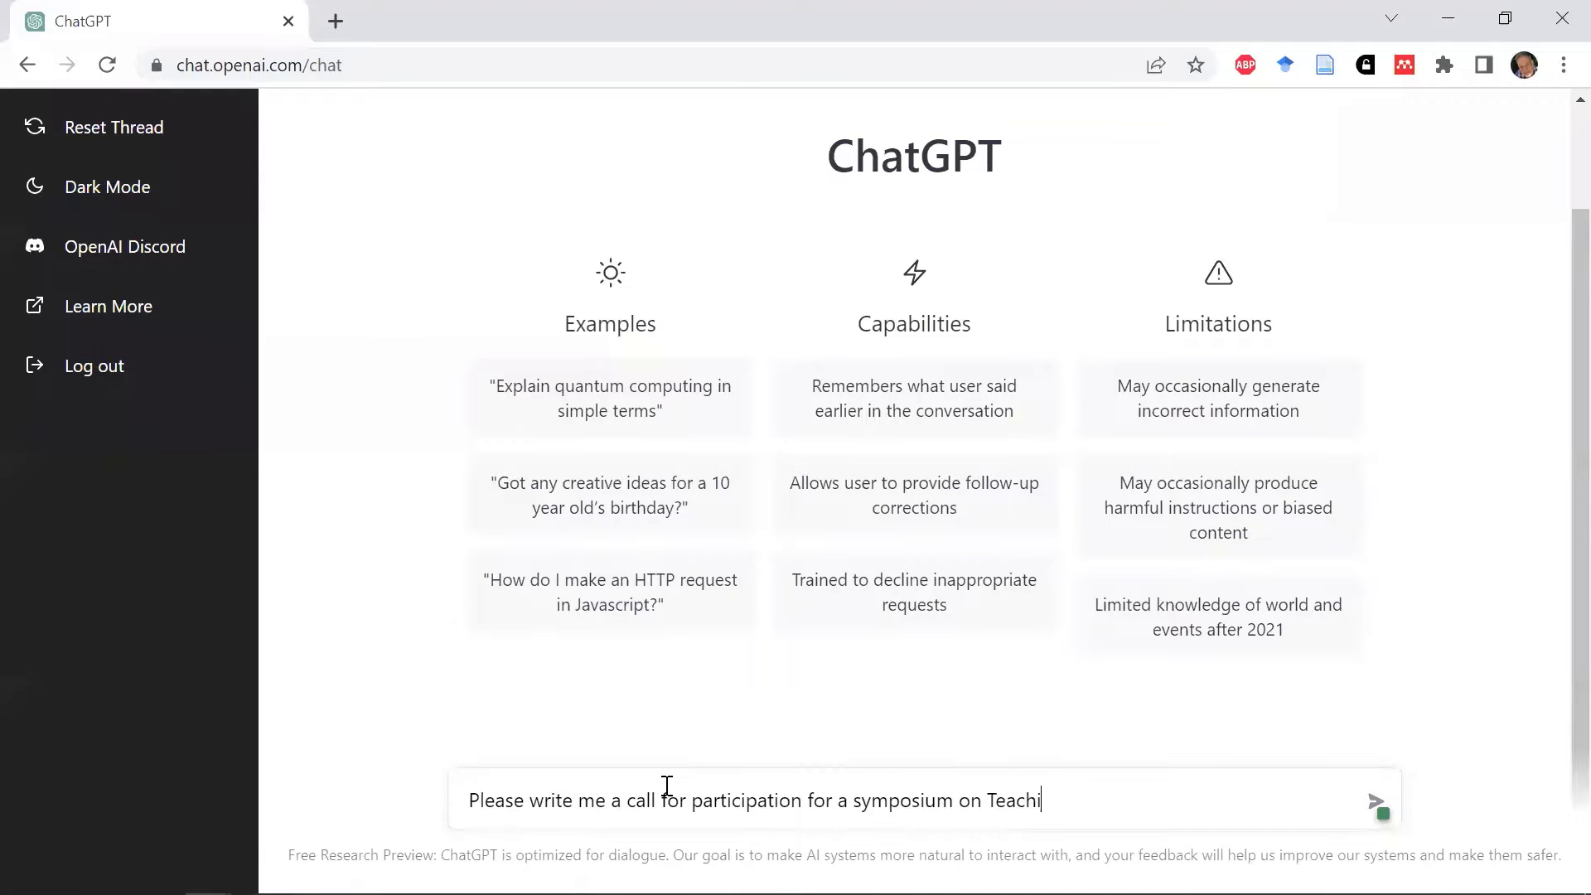
type("ng and Learning iwt")
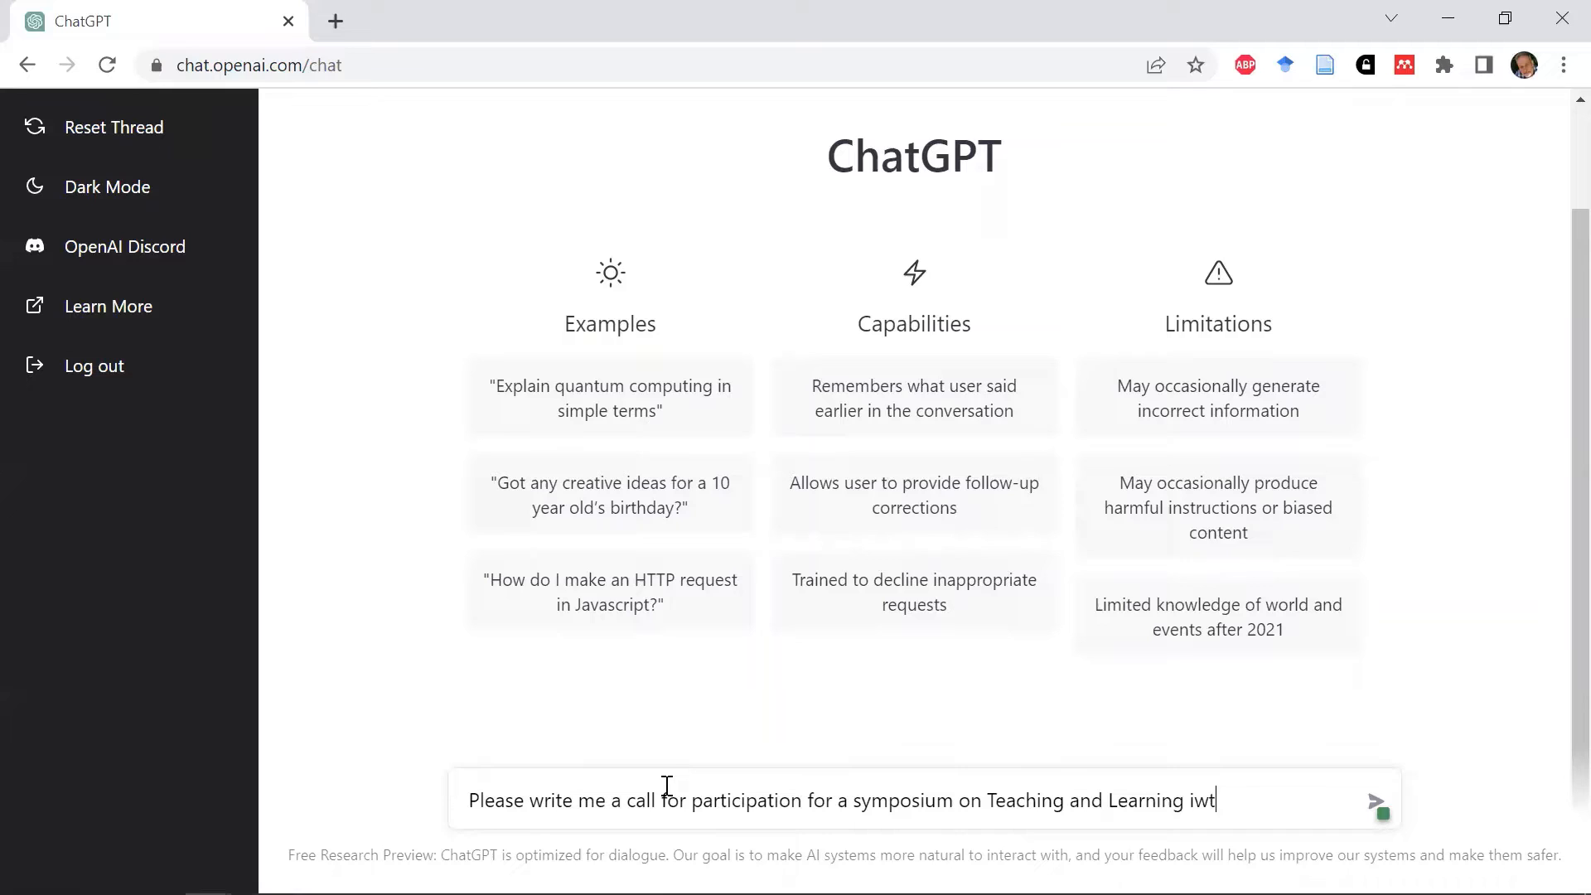
type("with")
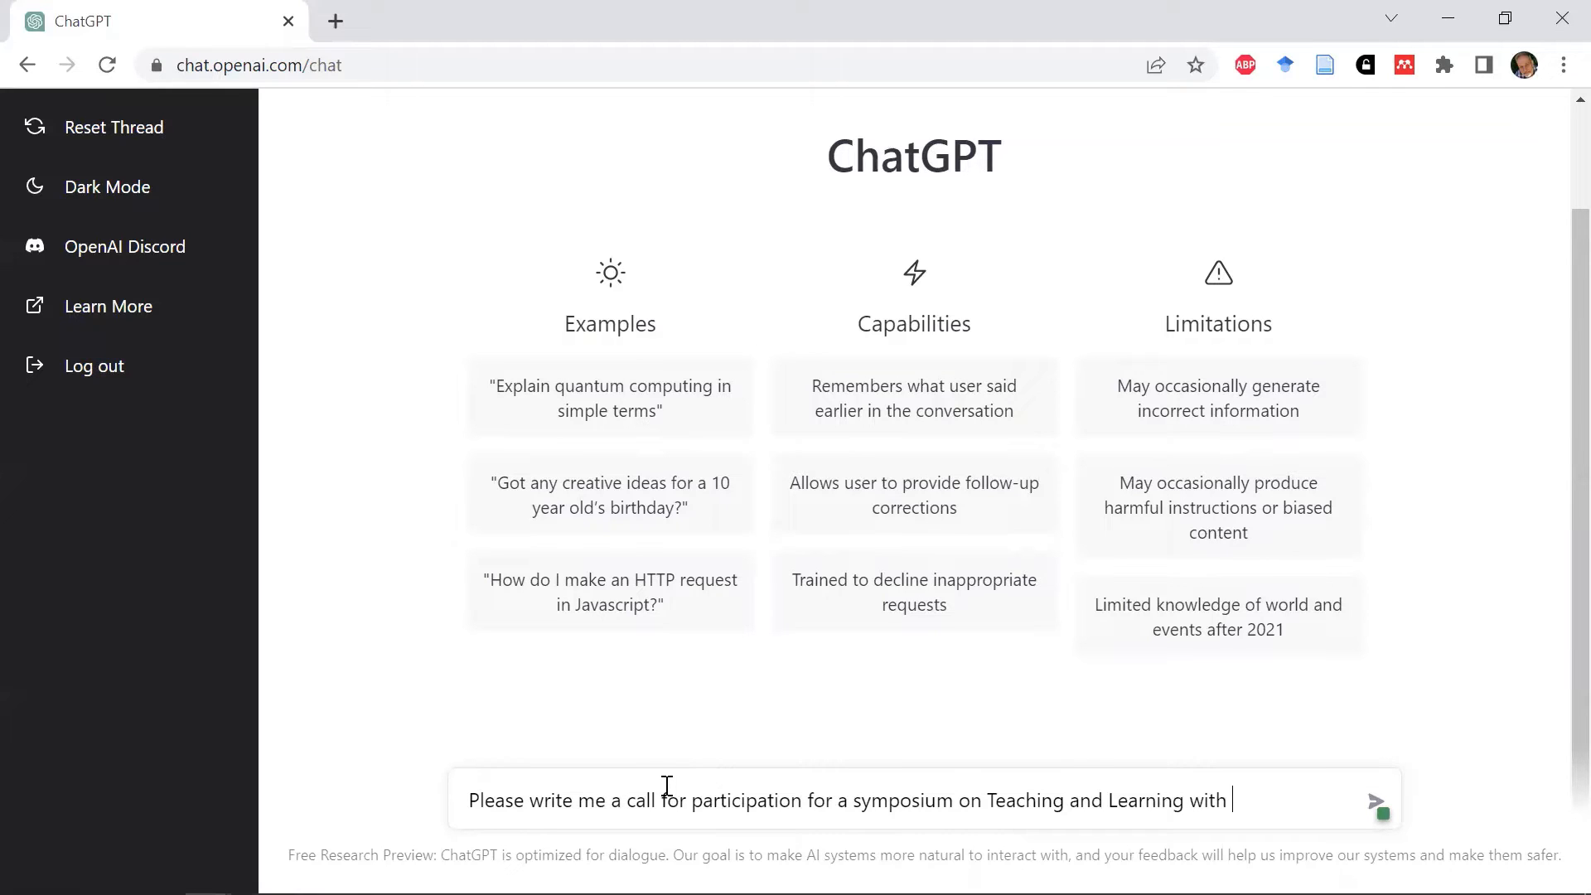
type("Artific")
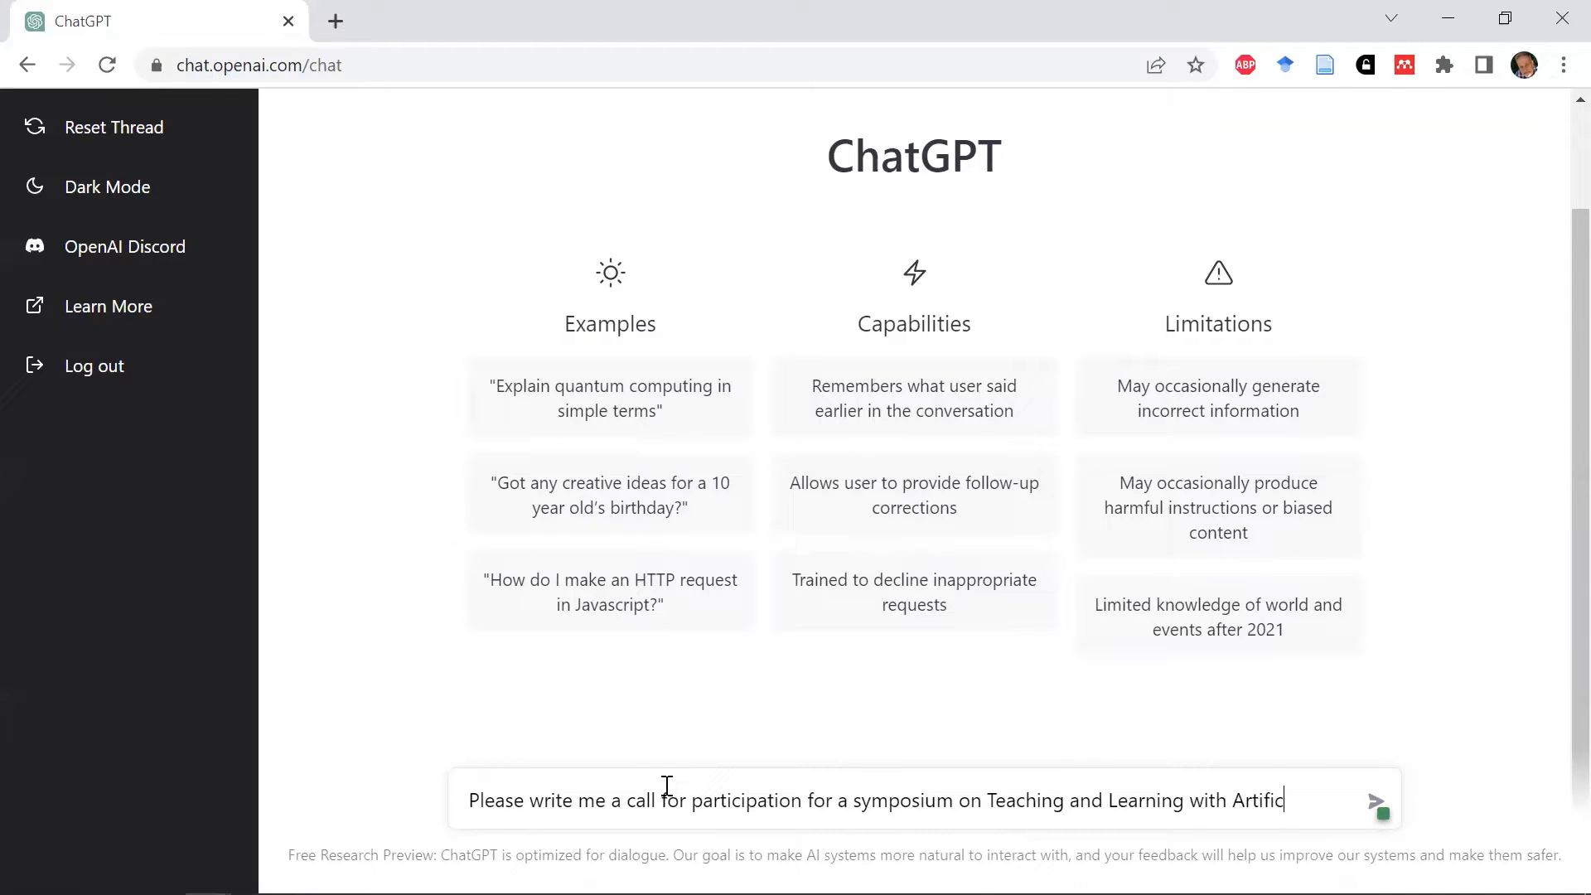
type("ial Intelligence.  As potential de")
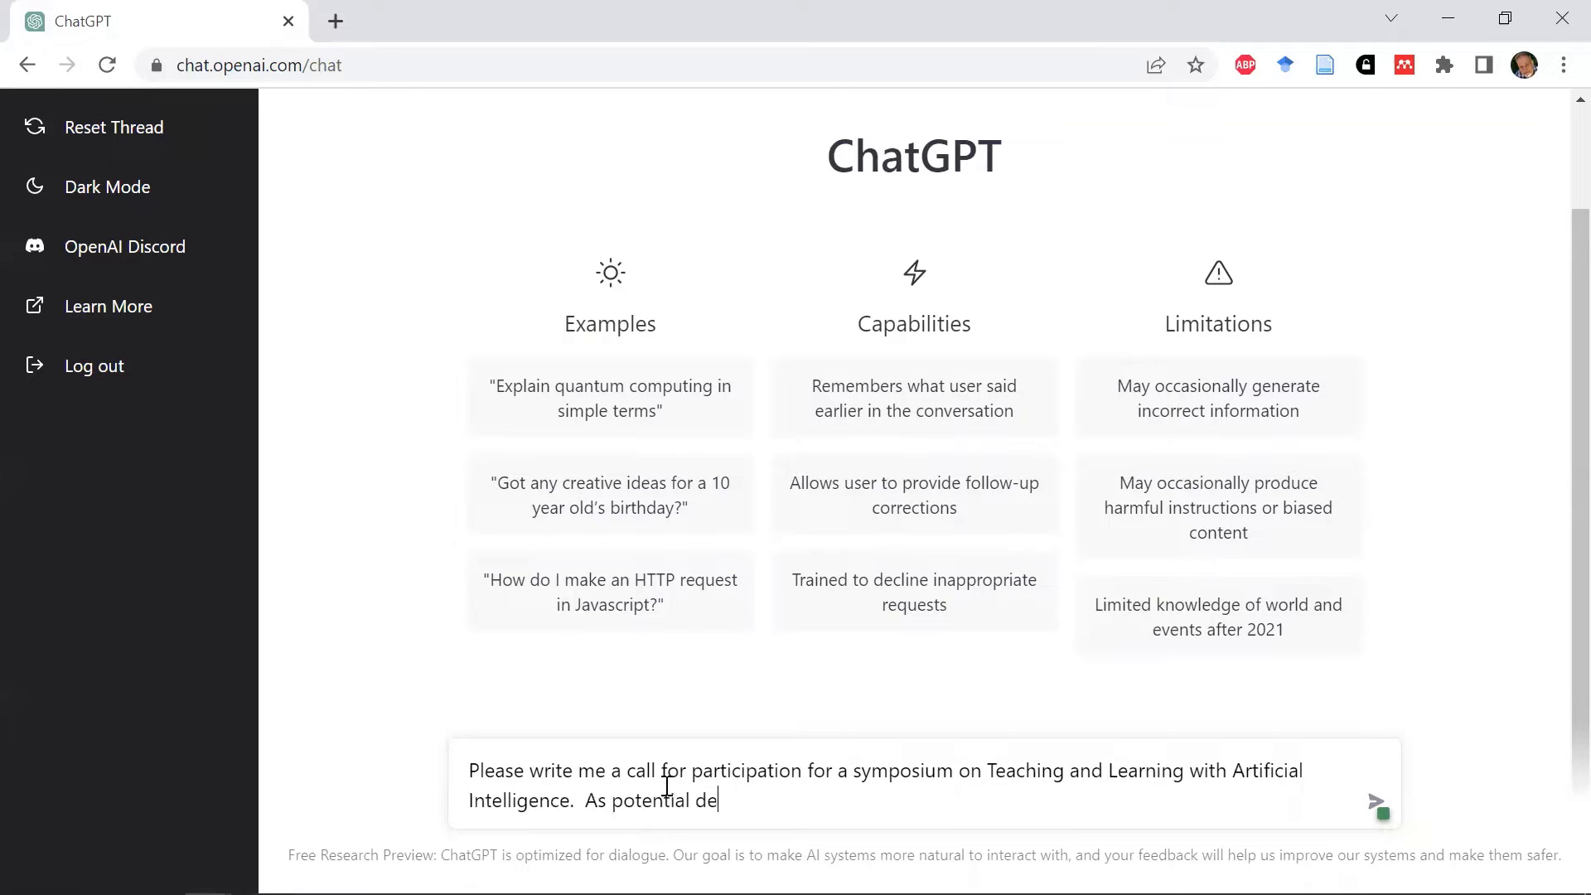
Step: Add that delegates should indicate preference for 10-11 January, 17-18 January or 8-9 February
type("legates if")
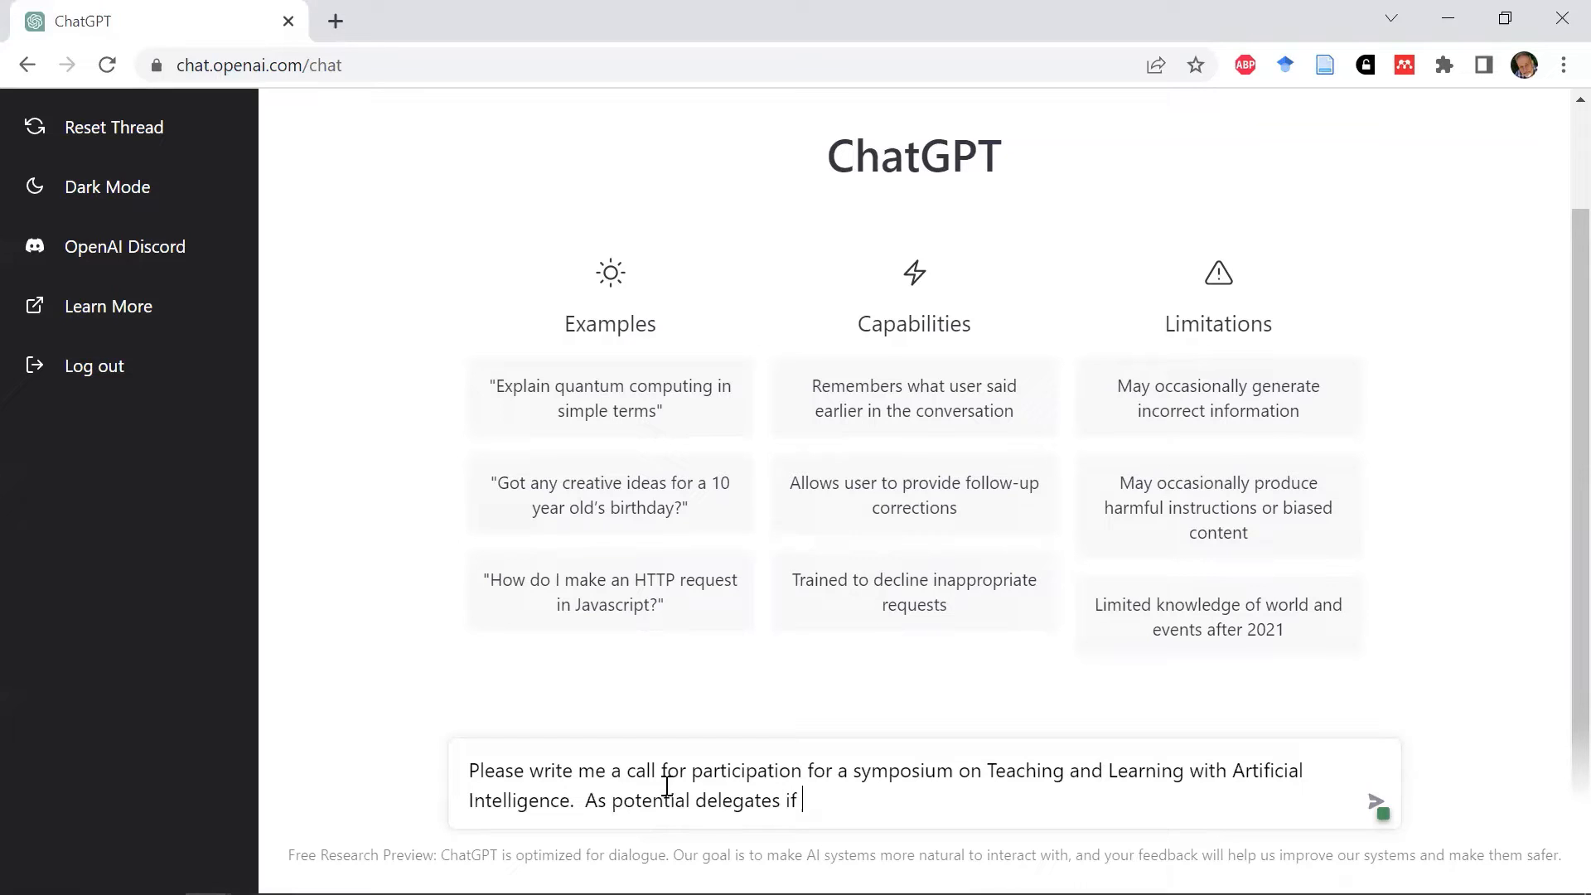
type("they pre")
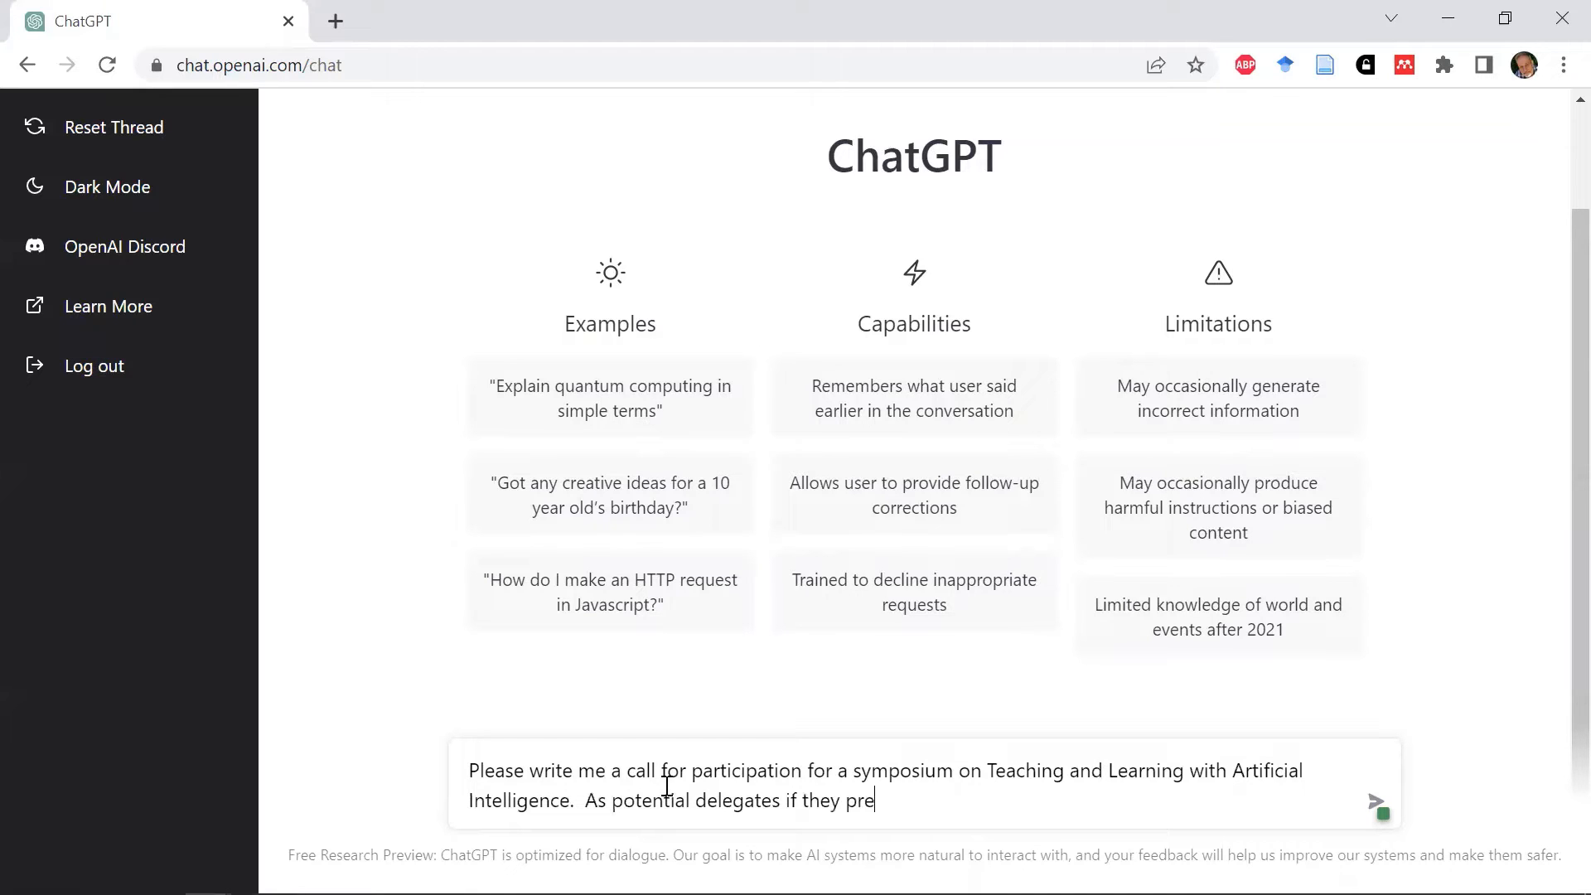
type("fer 1")
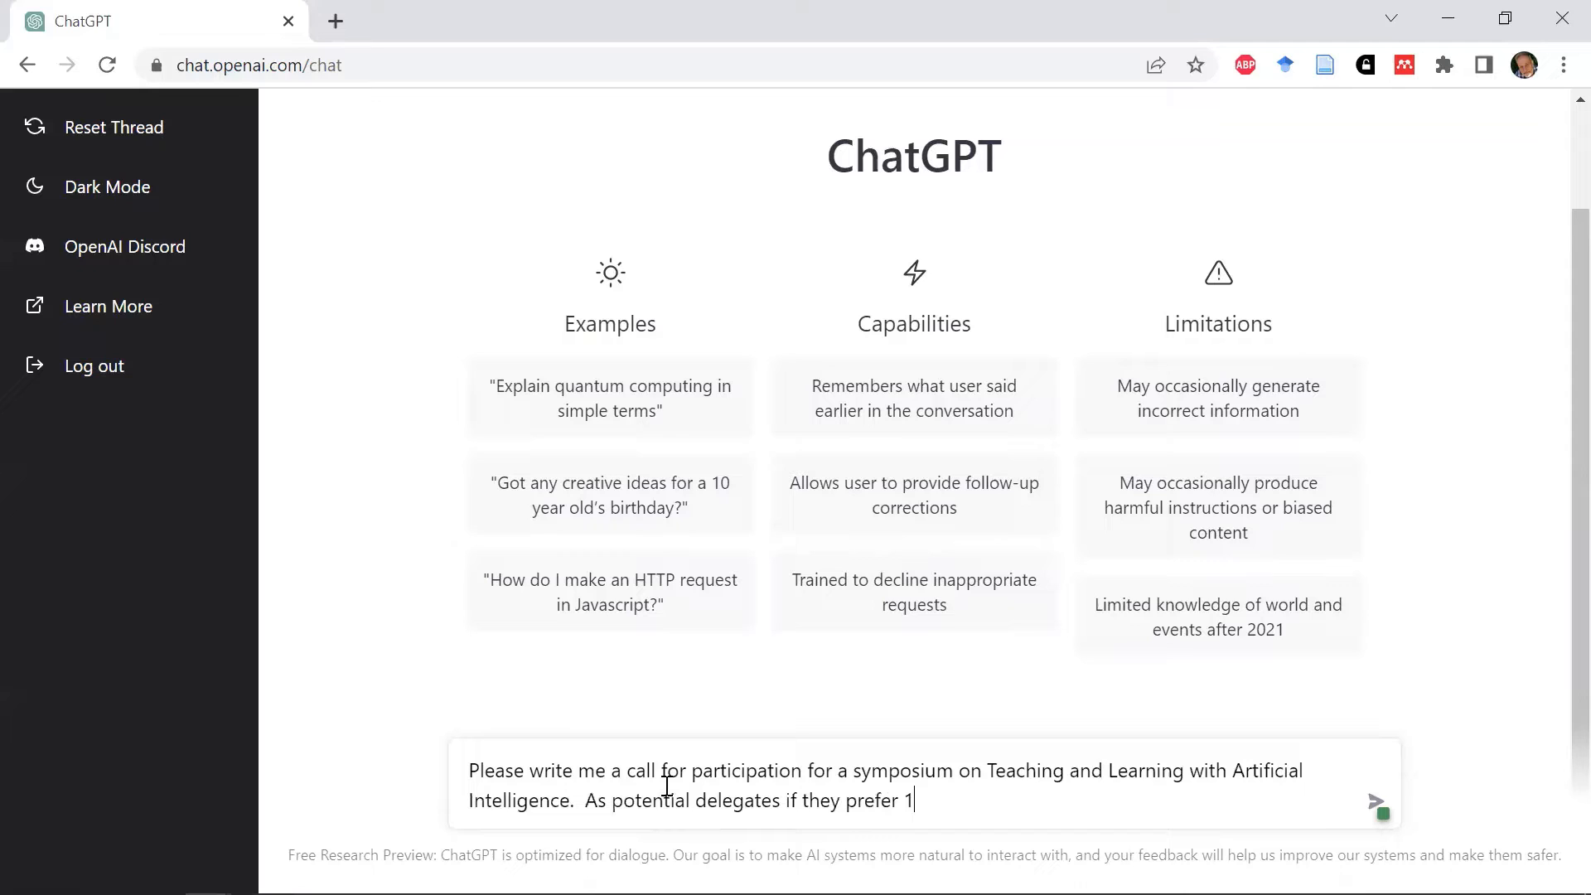
type("0-11")
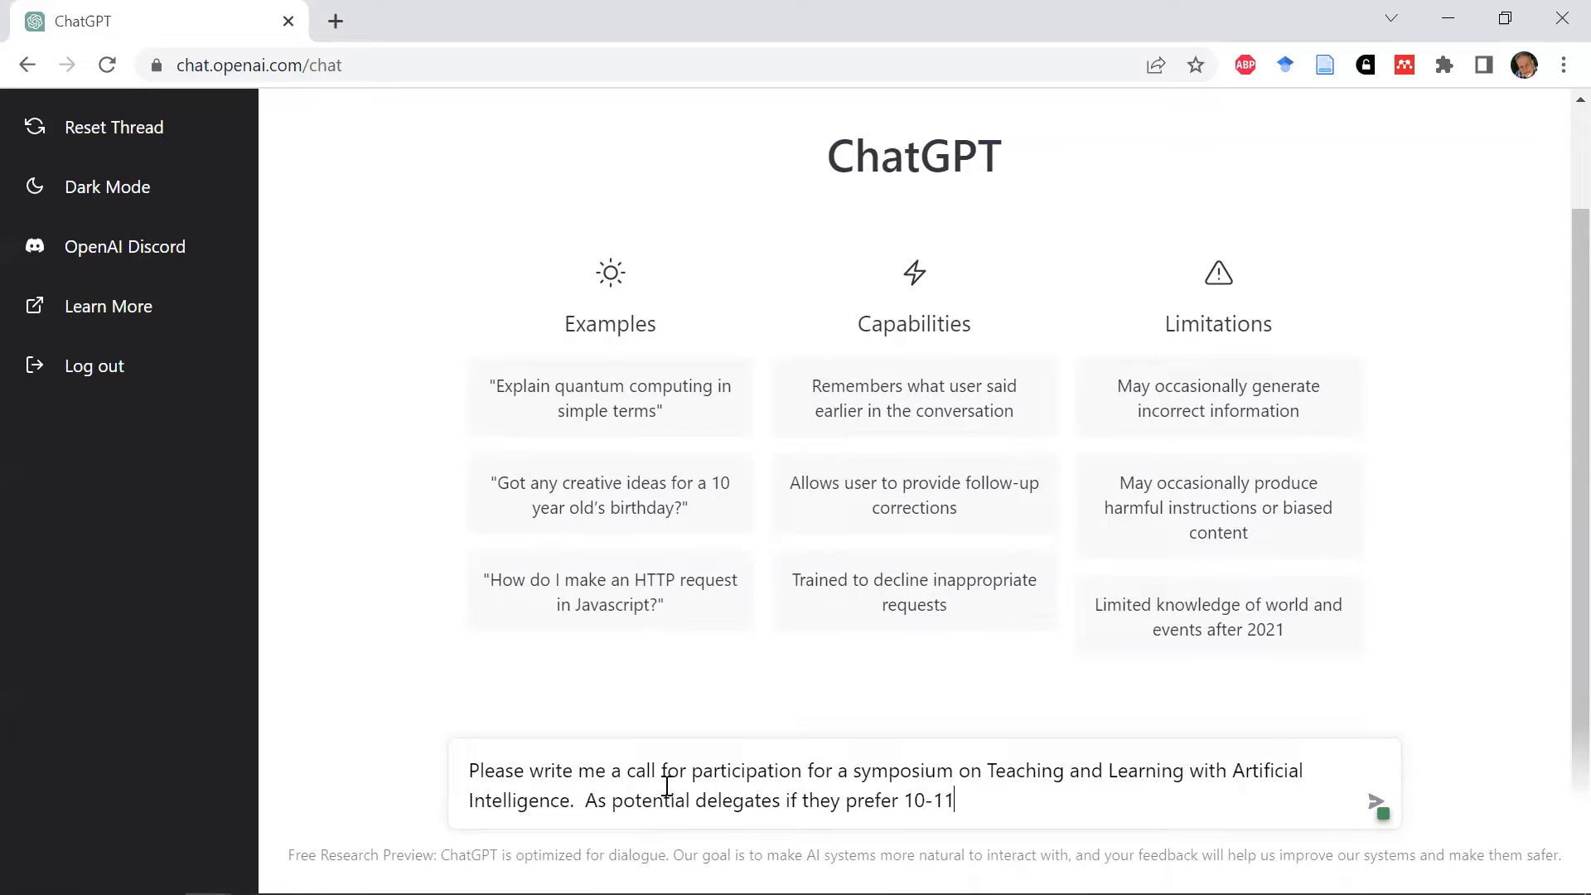
type("J")
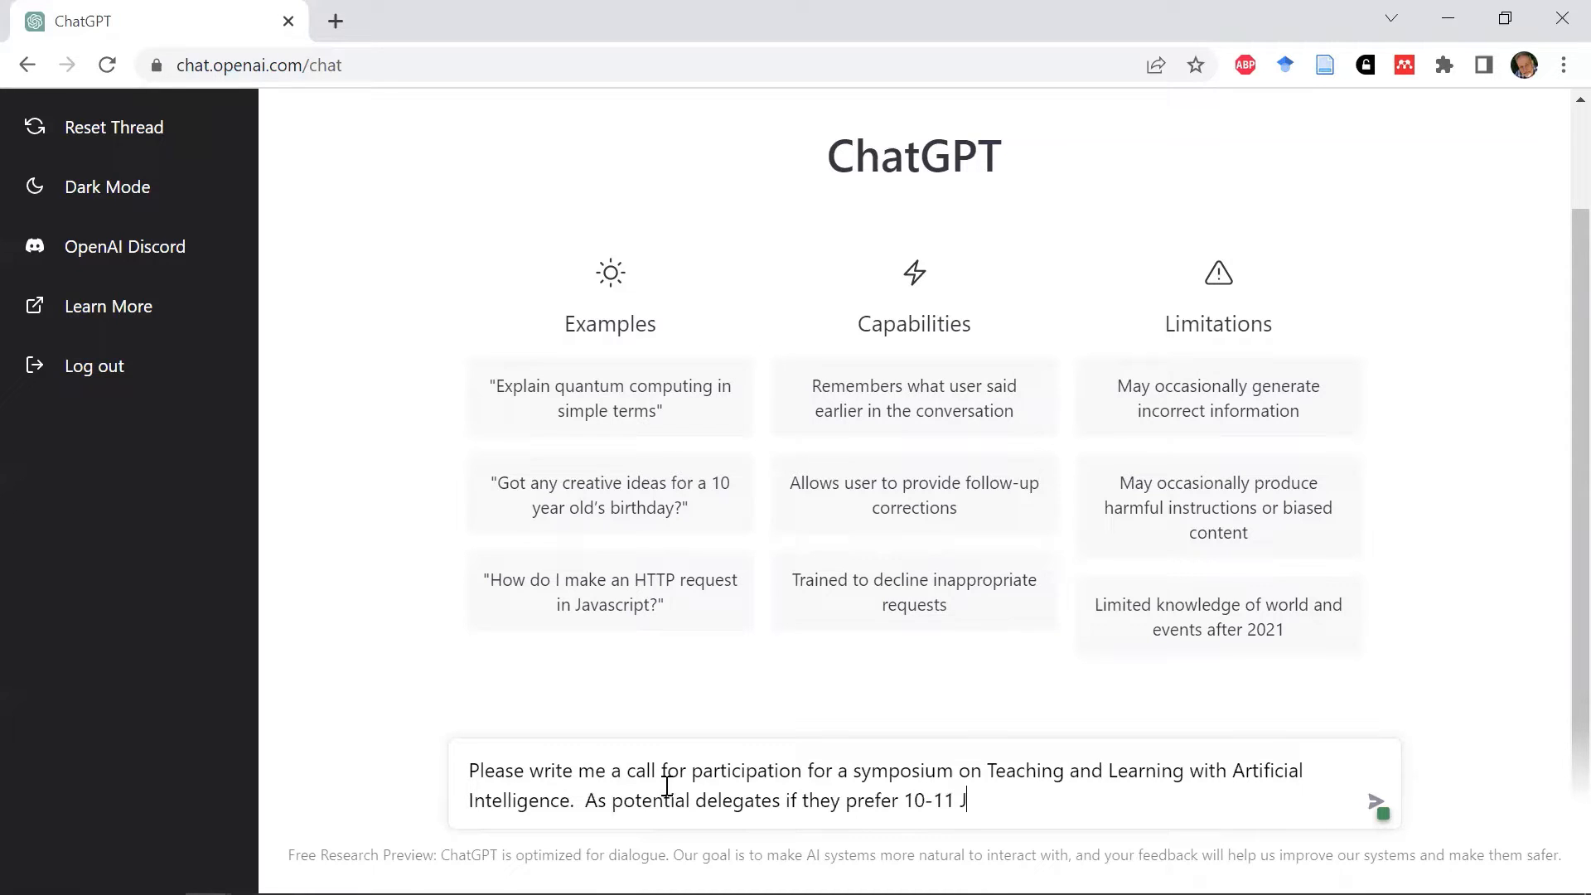
type("anuary")
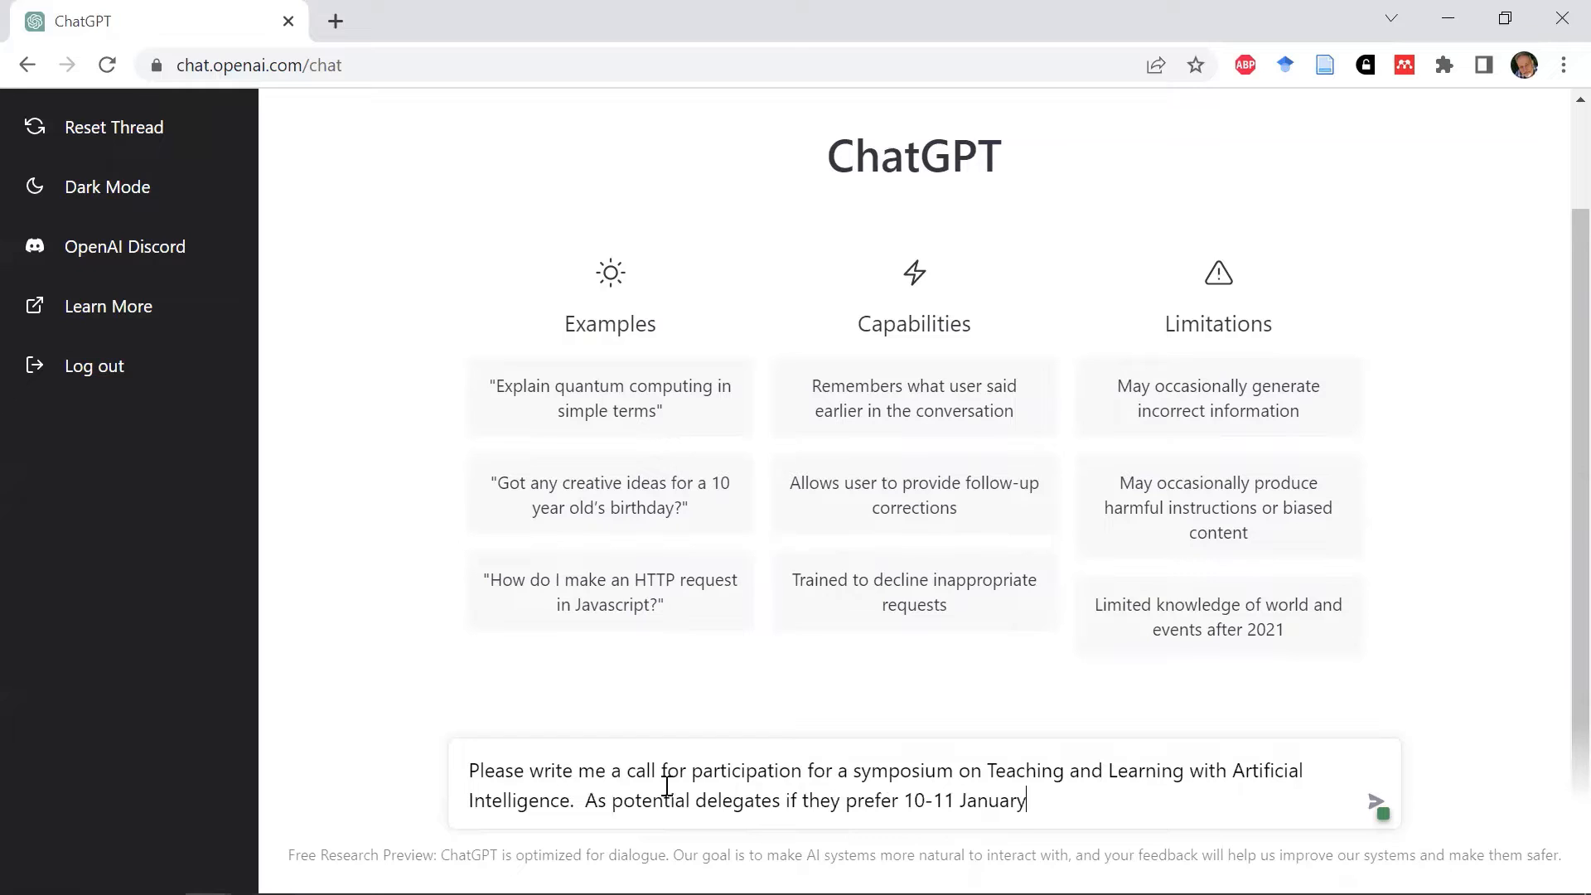
type(",")
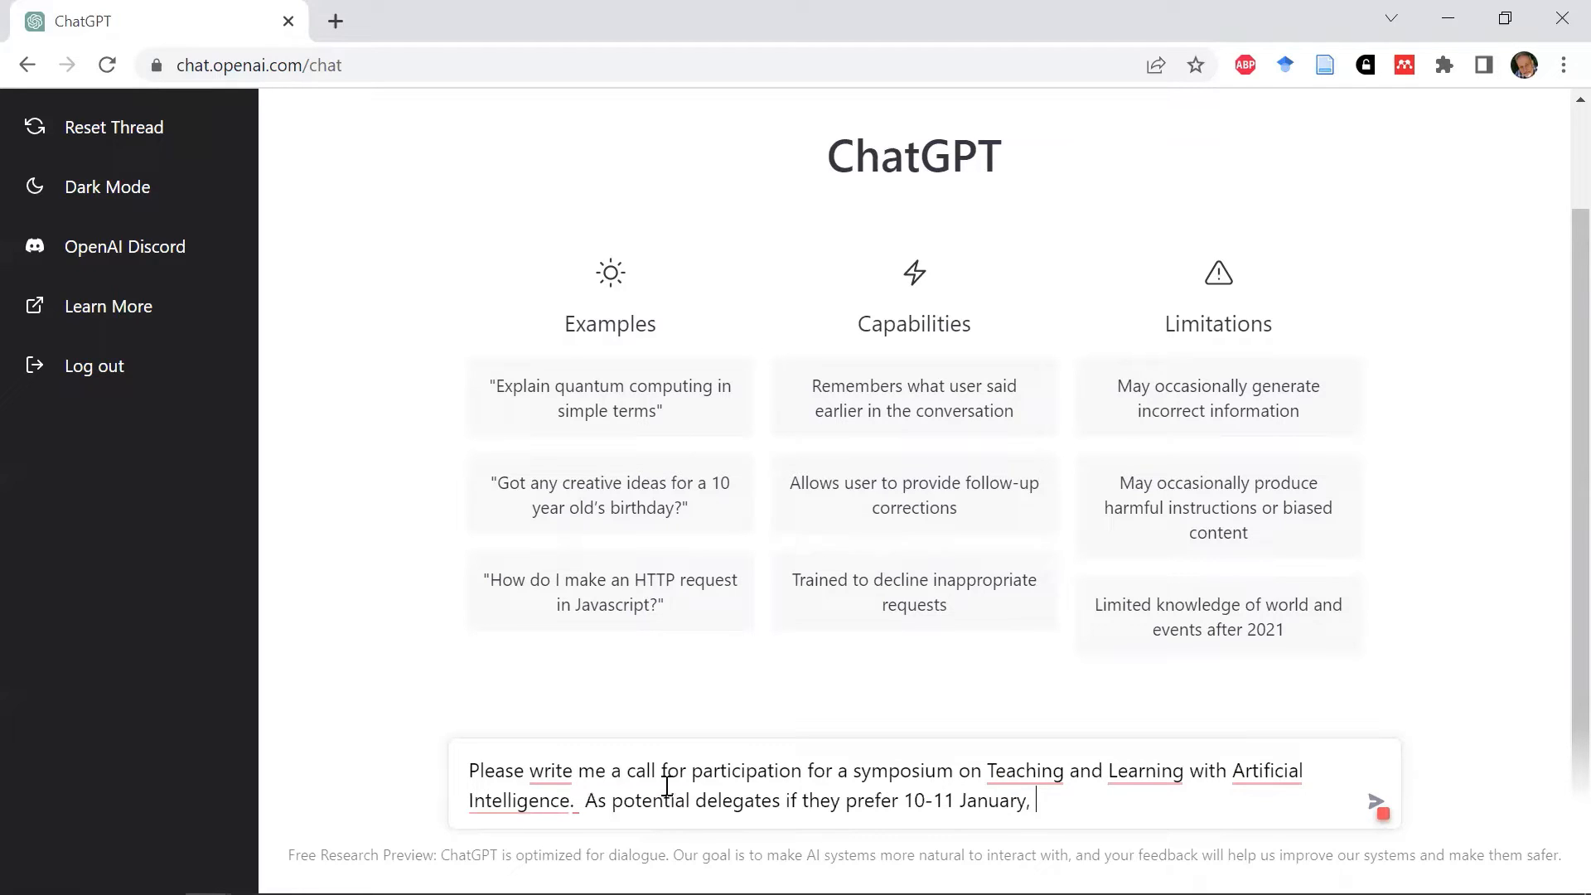
type("17")
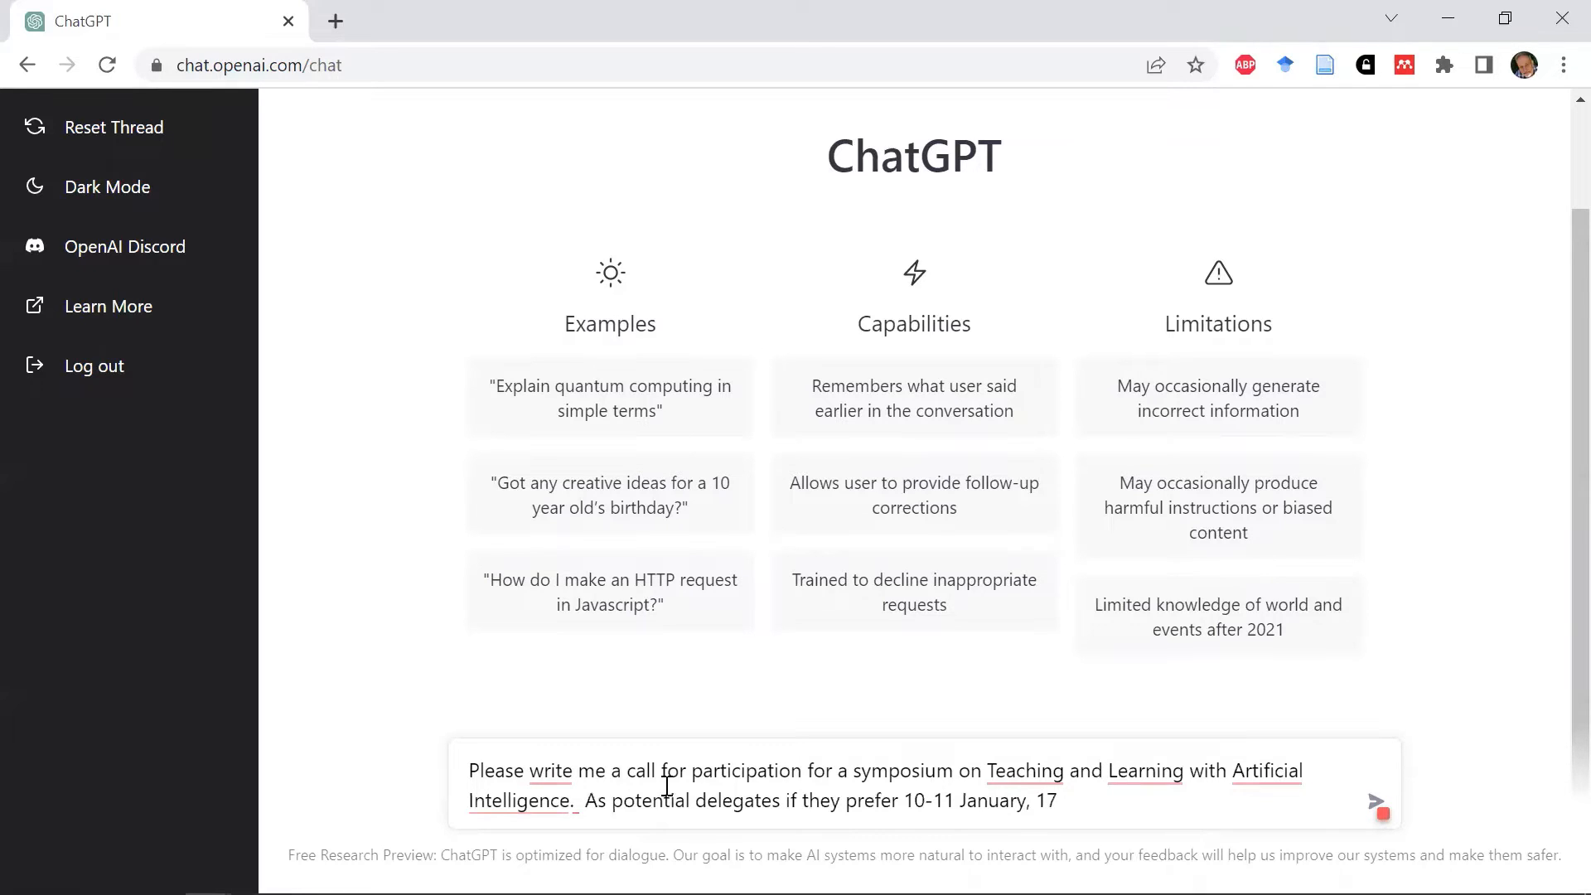
type("-18")
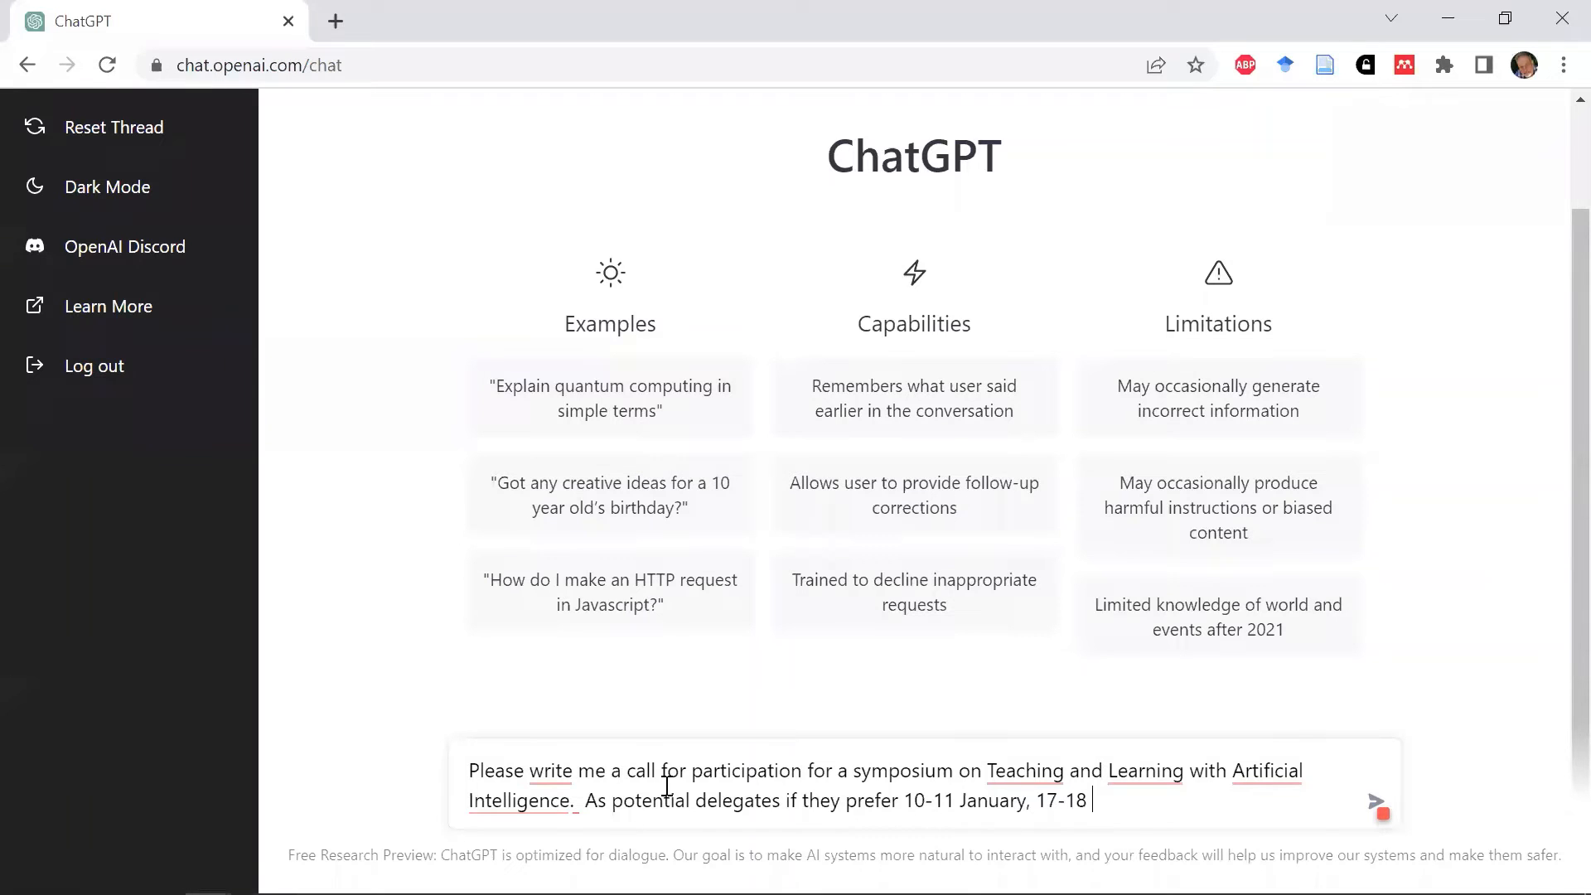
type("January")
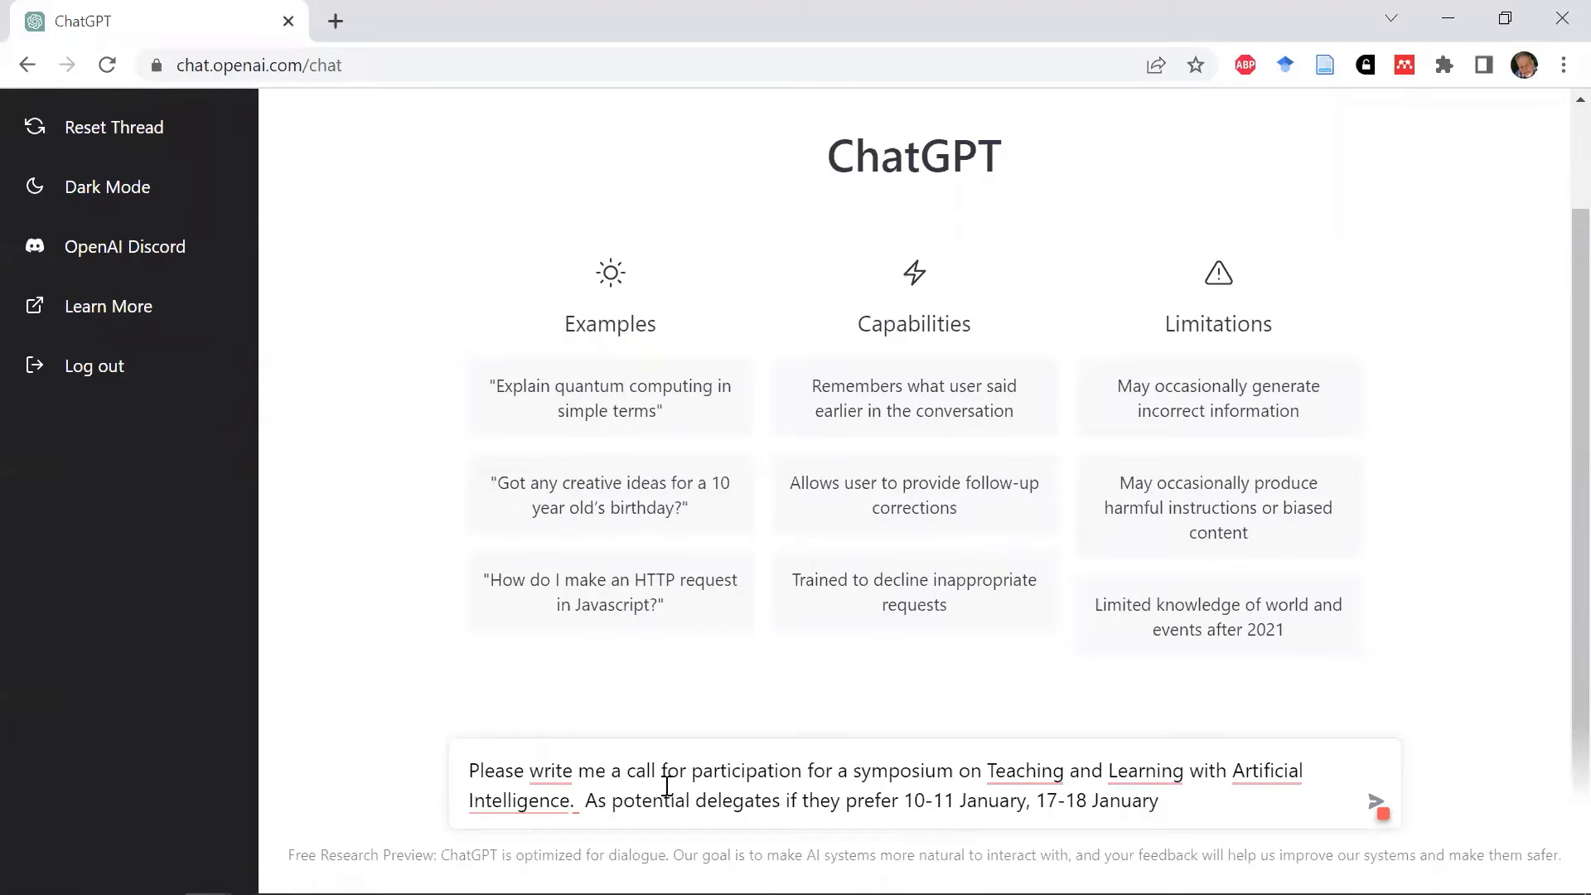
type("or")
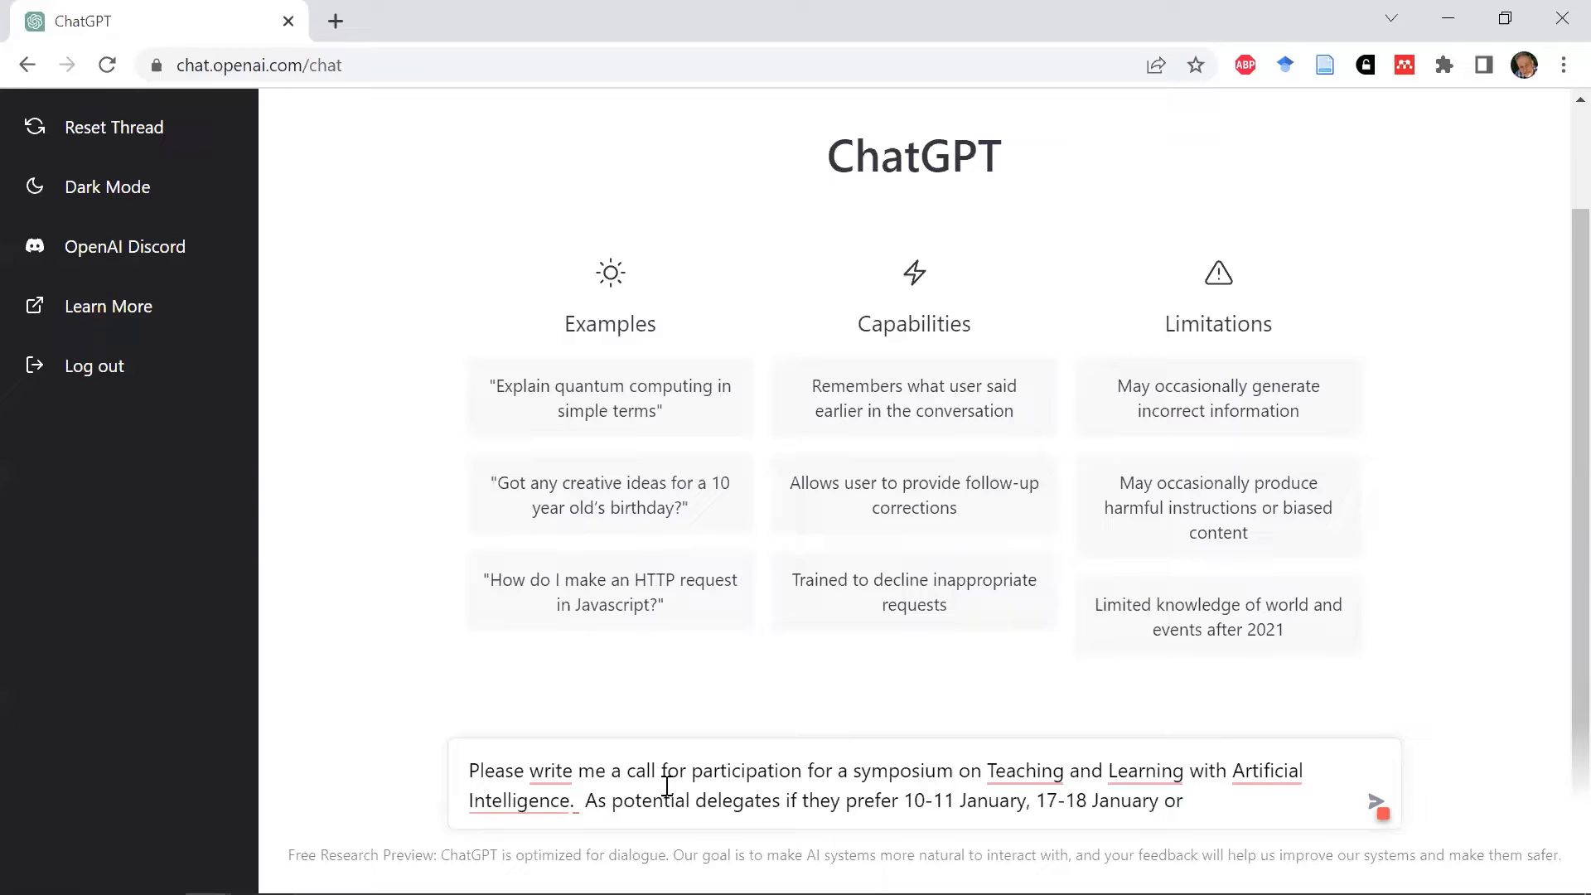
type("8-9 February")
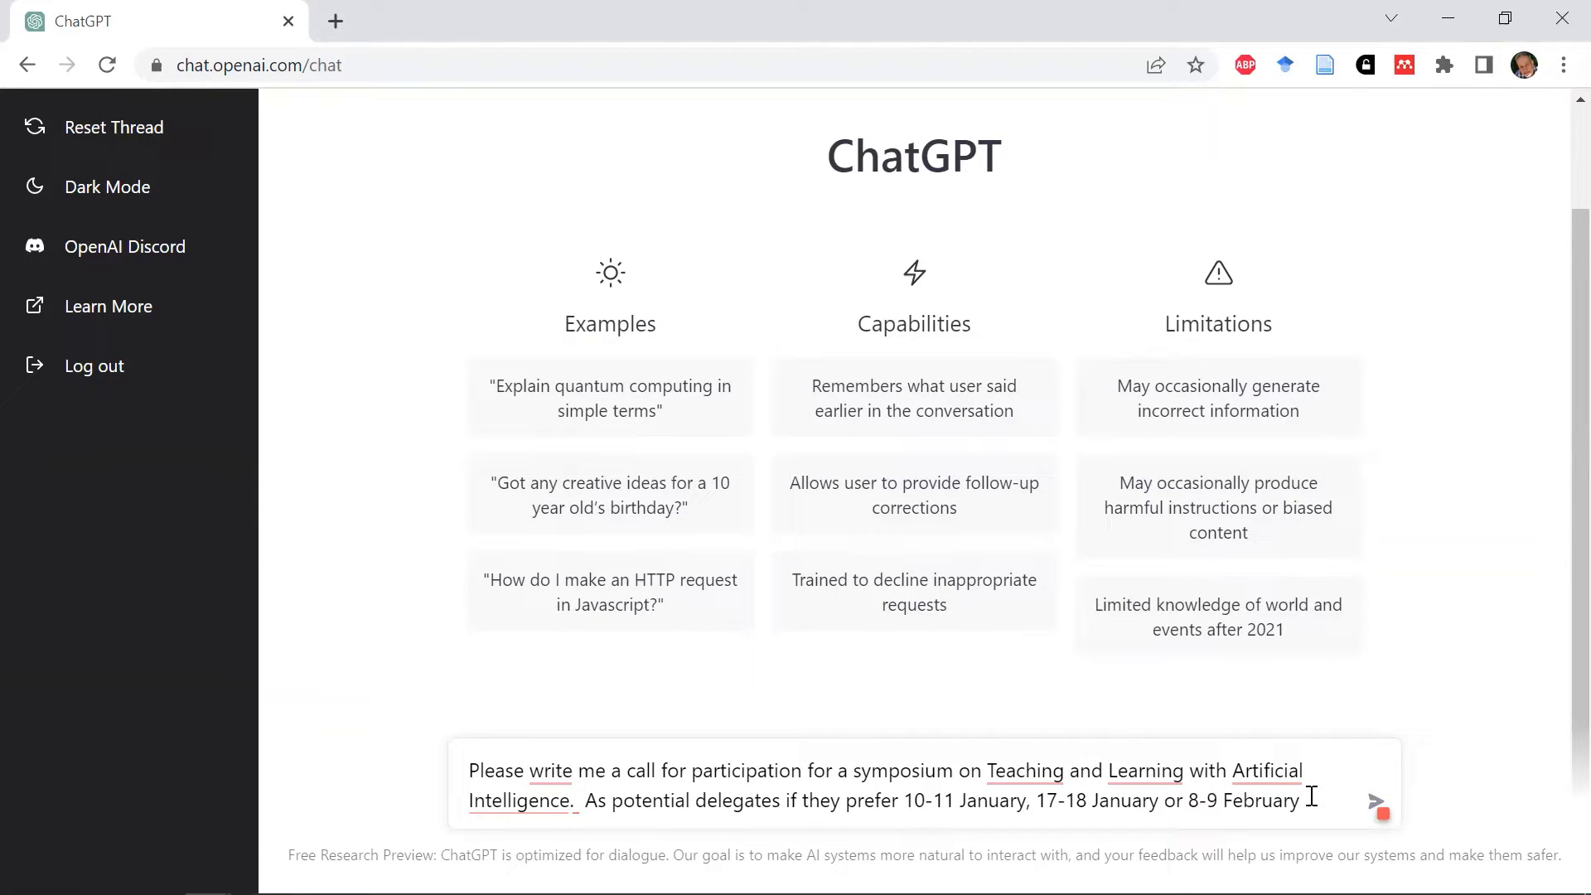
Step: Finish the prompt asking for a 250-word piece on current issues in artificial intelligence
type("Then")
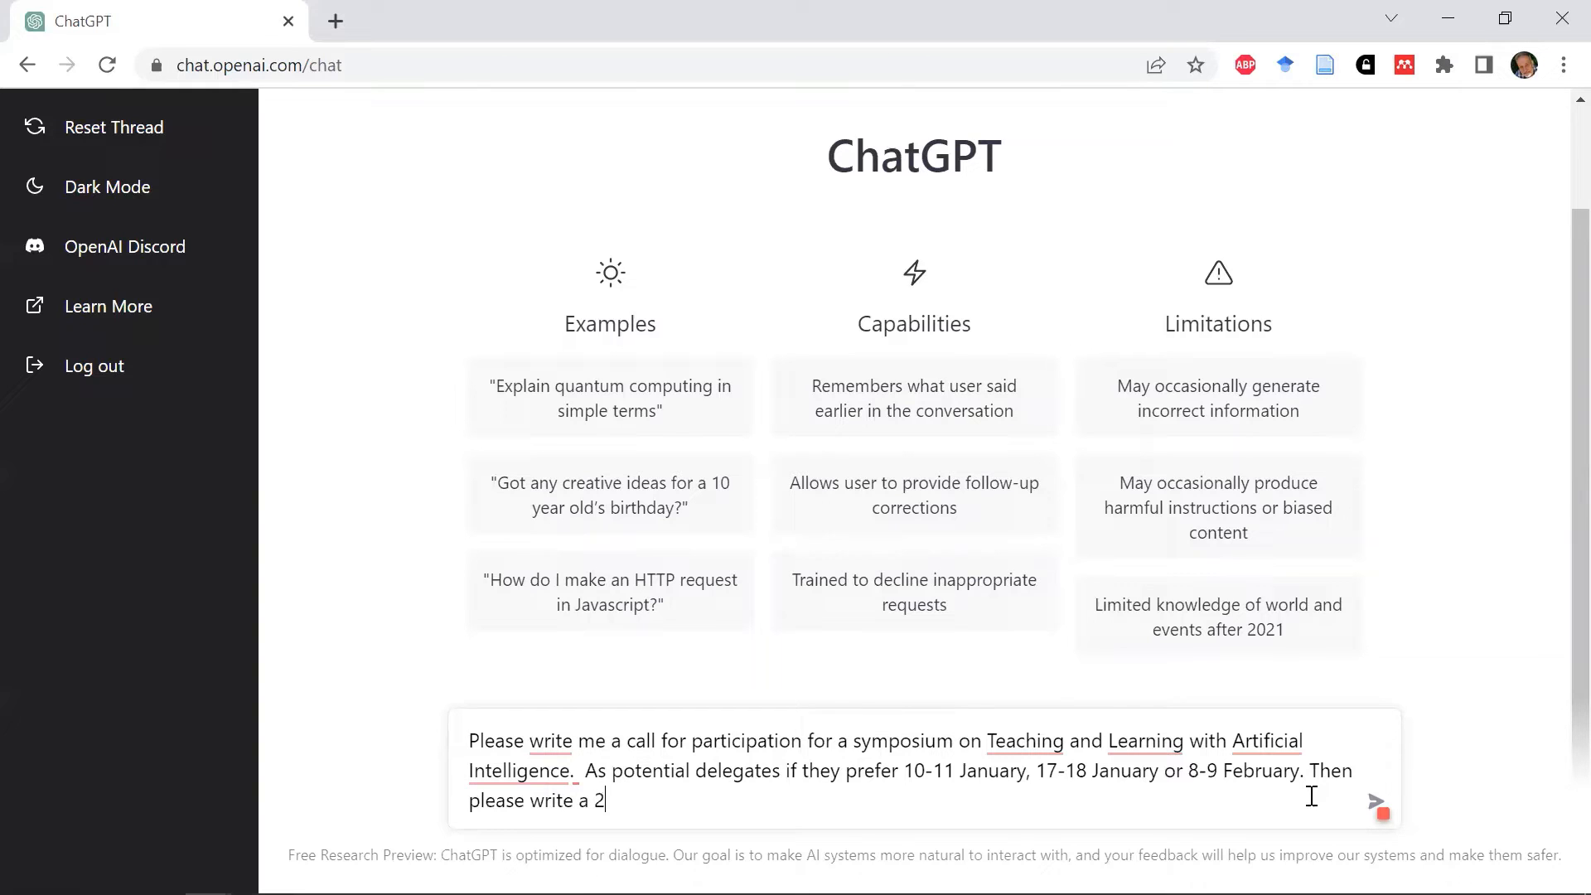
type("50")
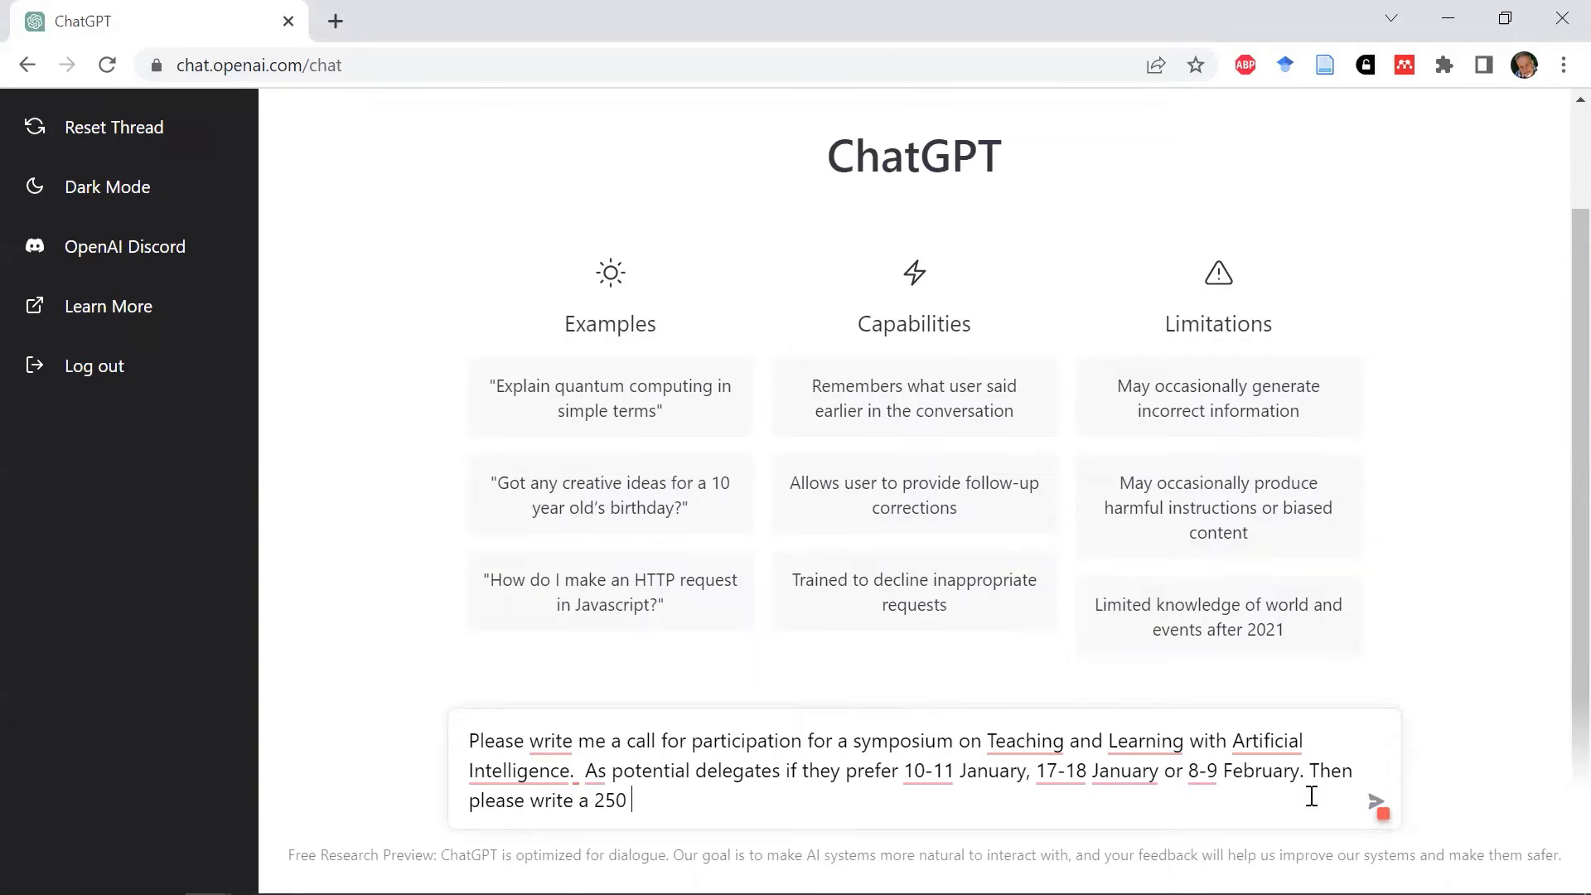
type("word piece on")
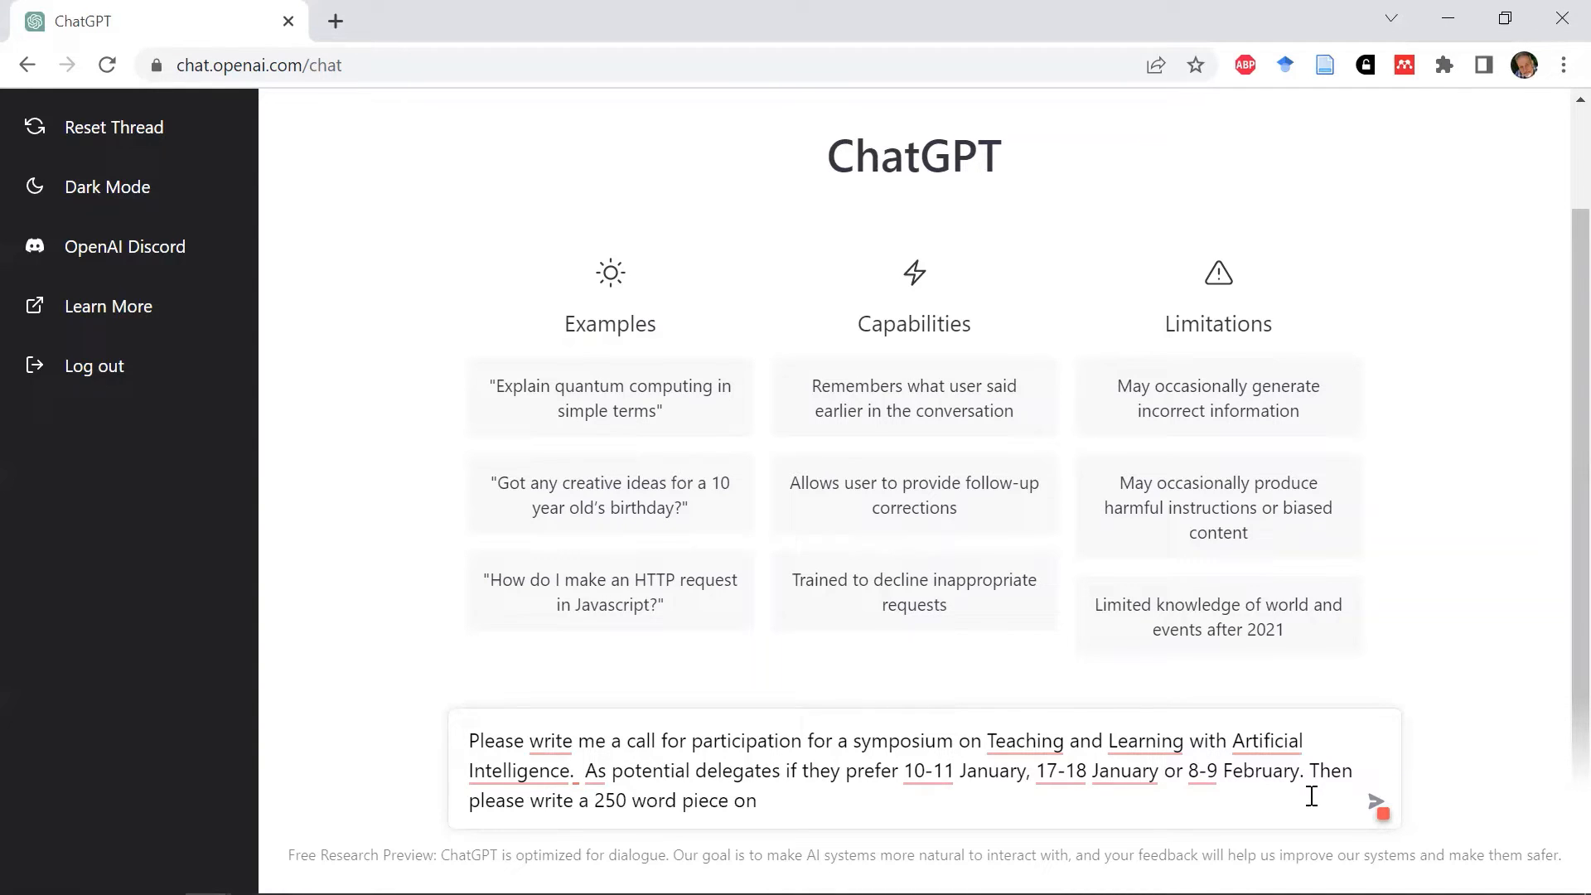
type("current issues in Teaching and learning with arti")
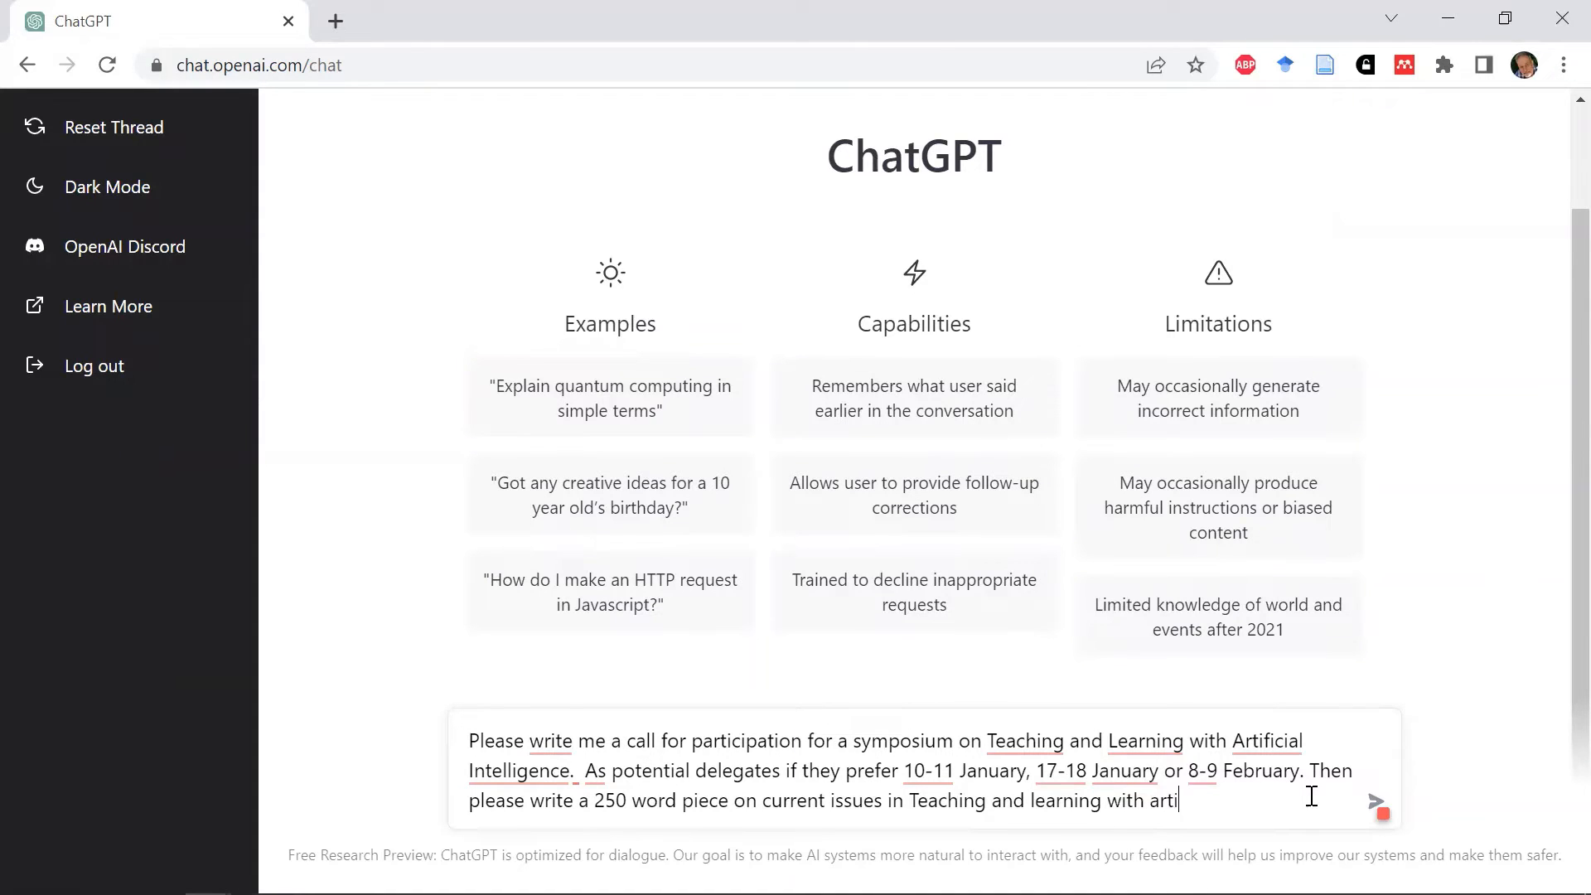
type("ficial i")
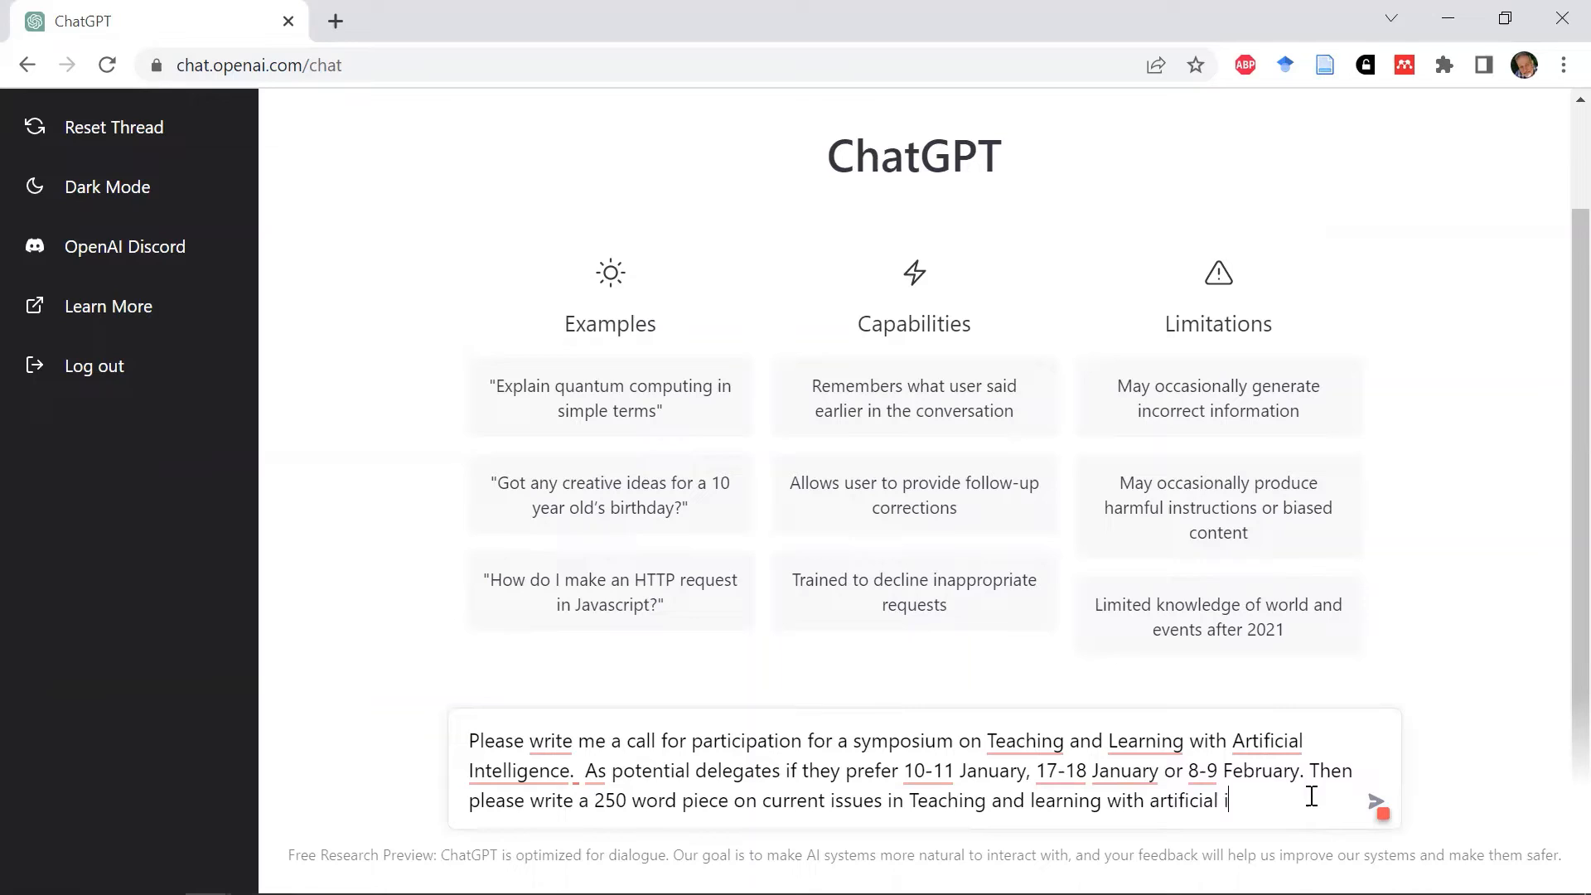
type("ntelligence.")
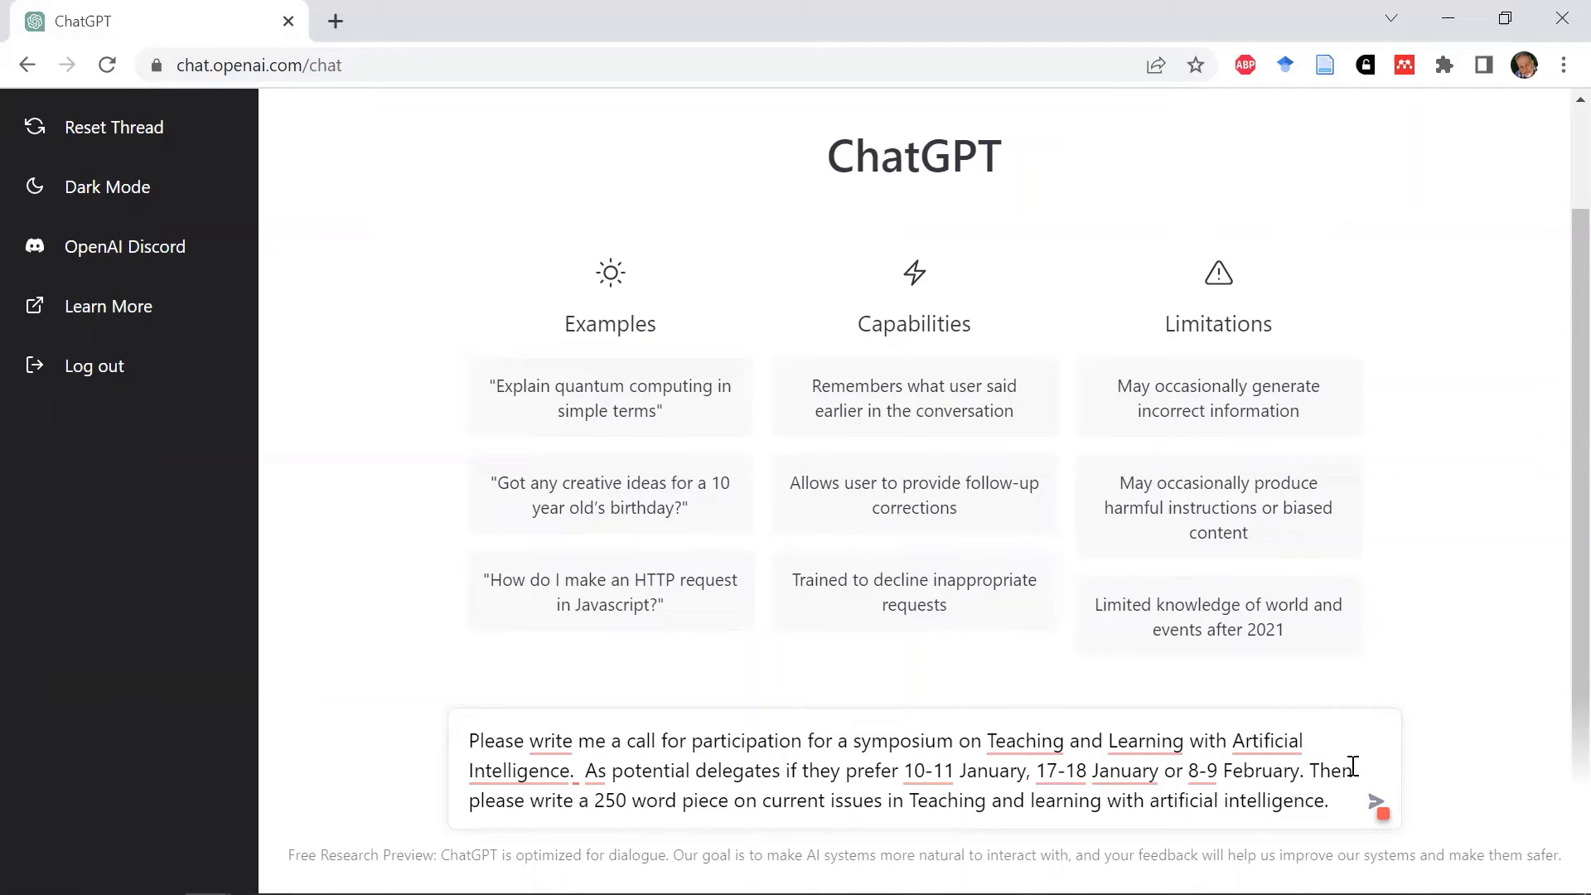
Step: Send the request and read through the generated call for participation and Current Issues piece
left_click(1377, 802)
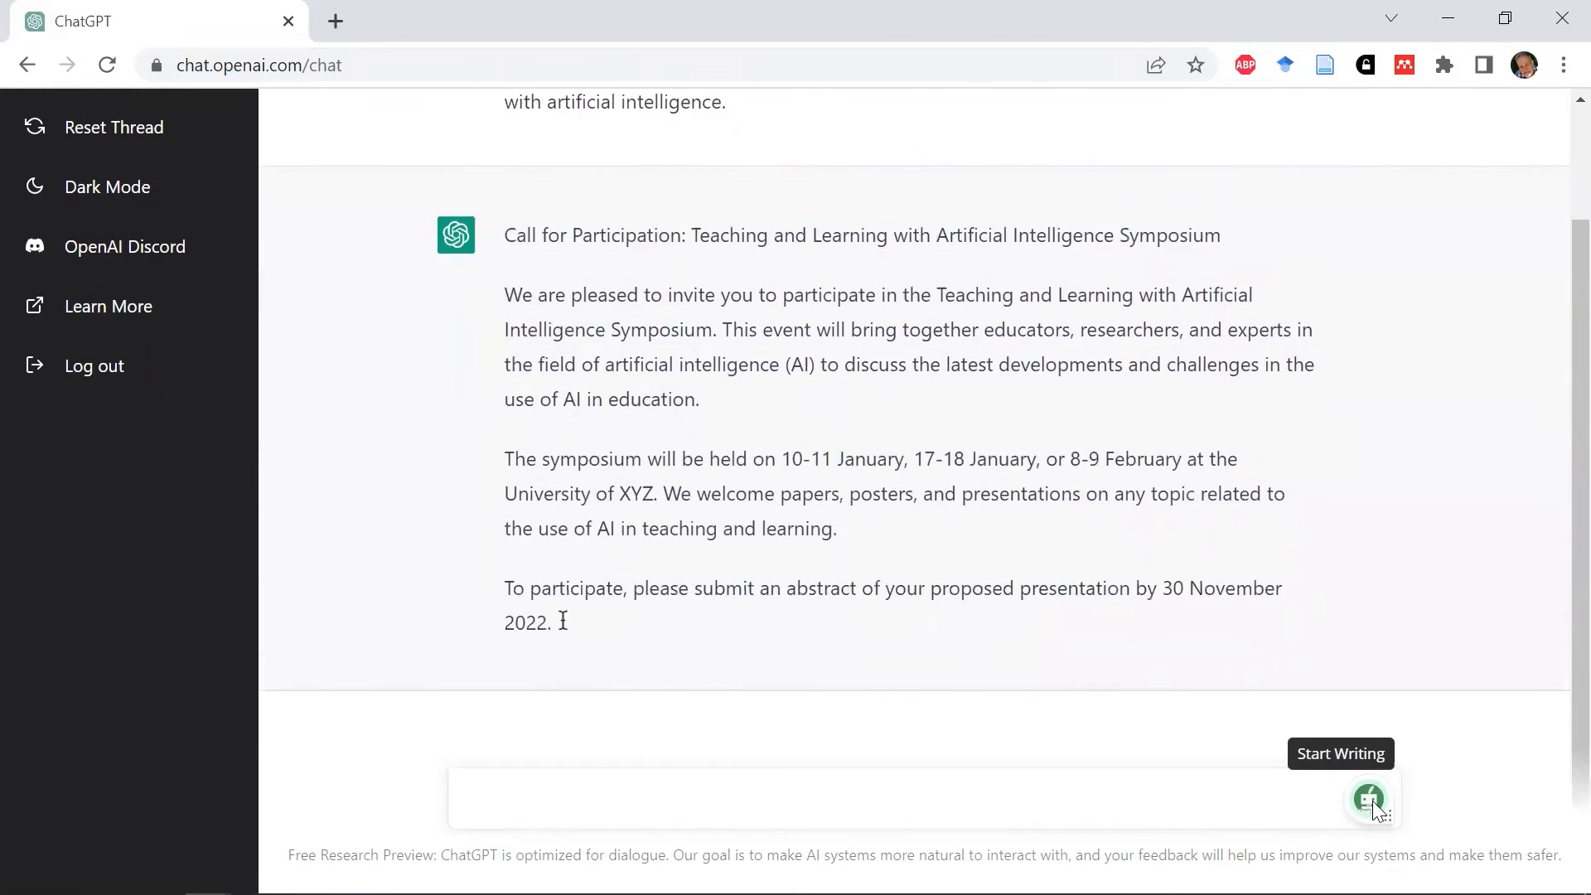
scroll("down", 3)
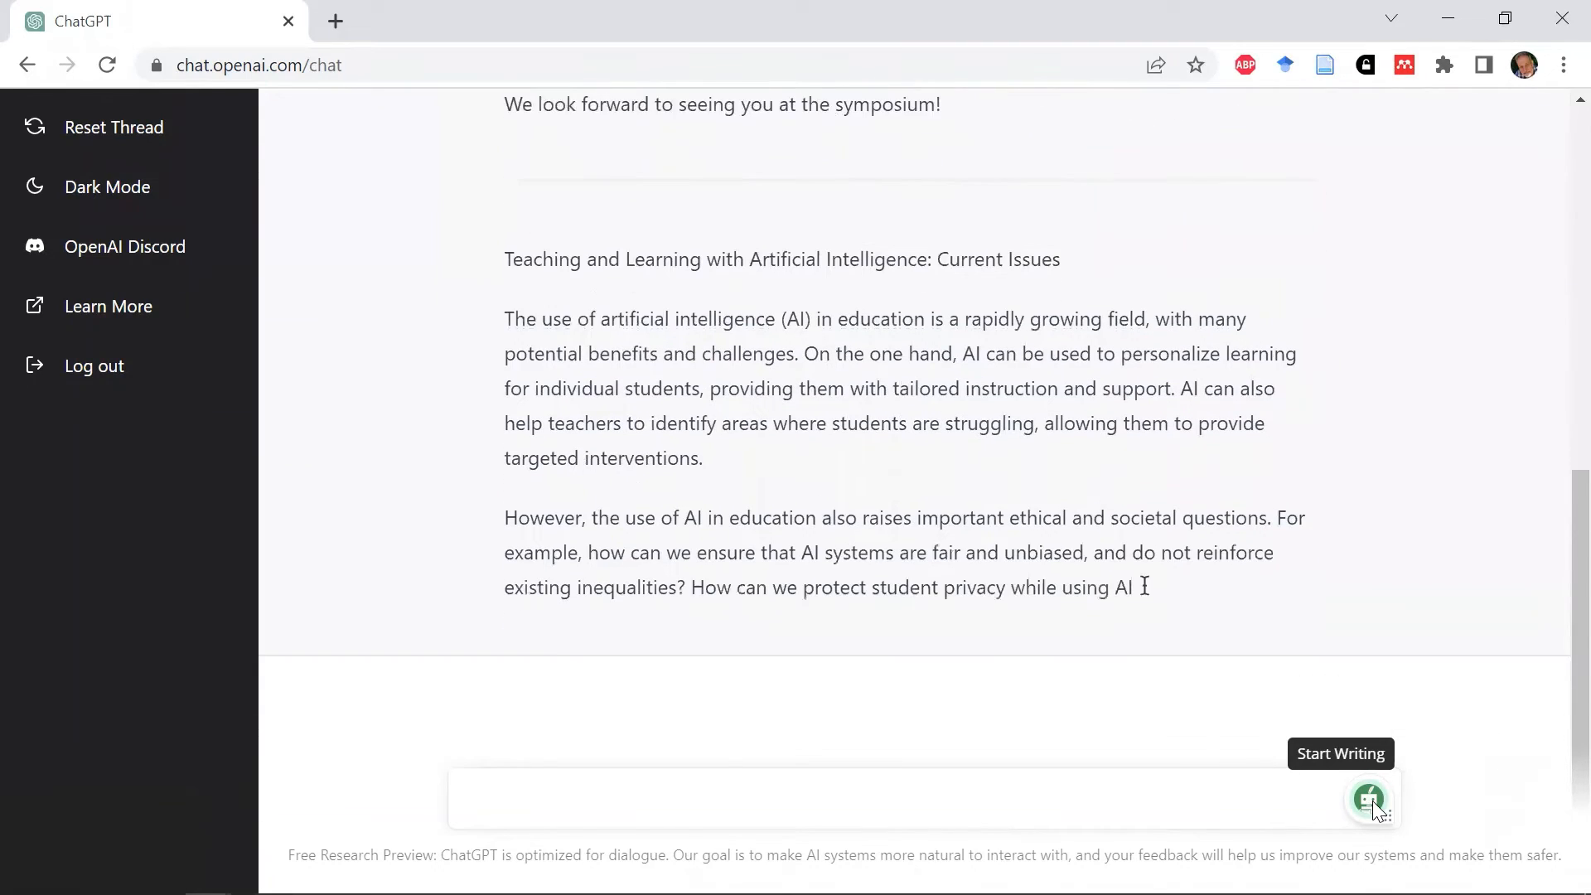
scroll("down", 3)
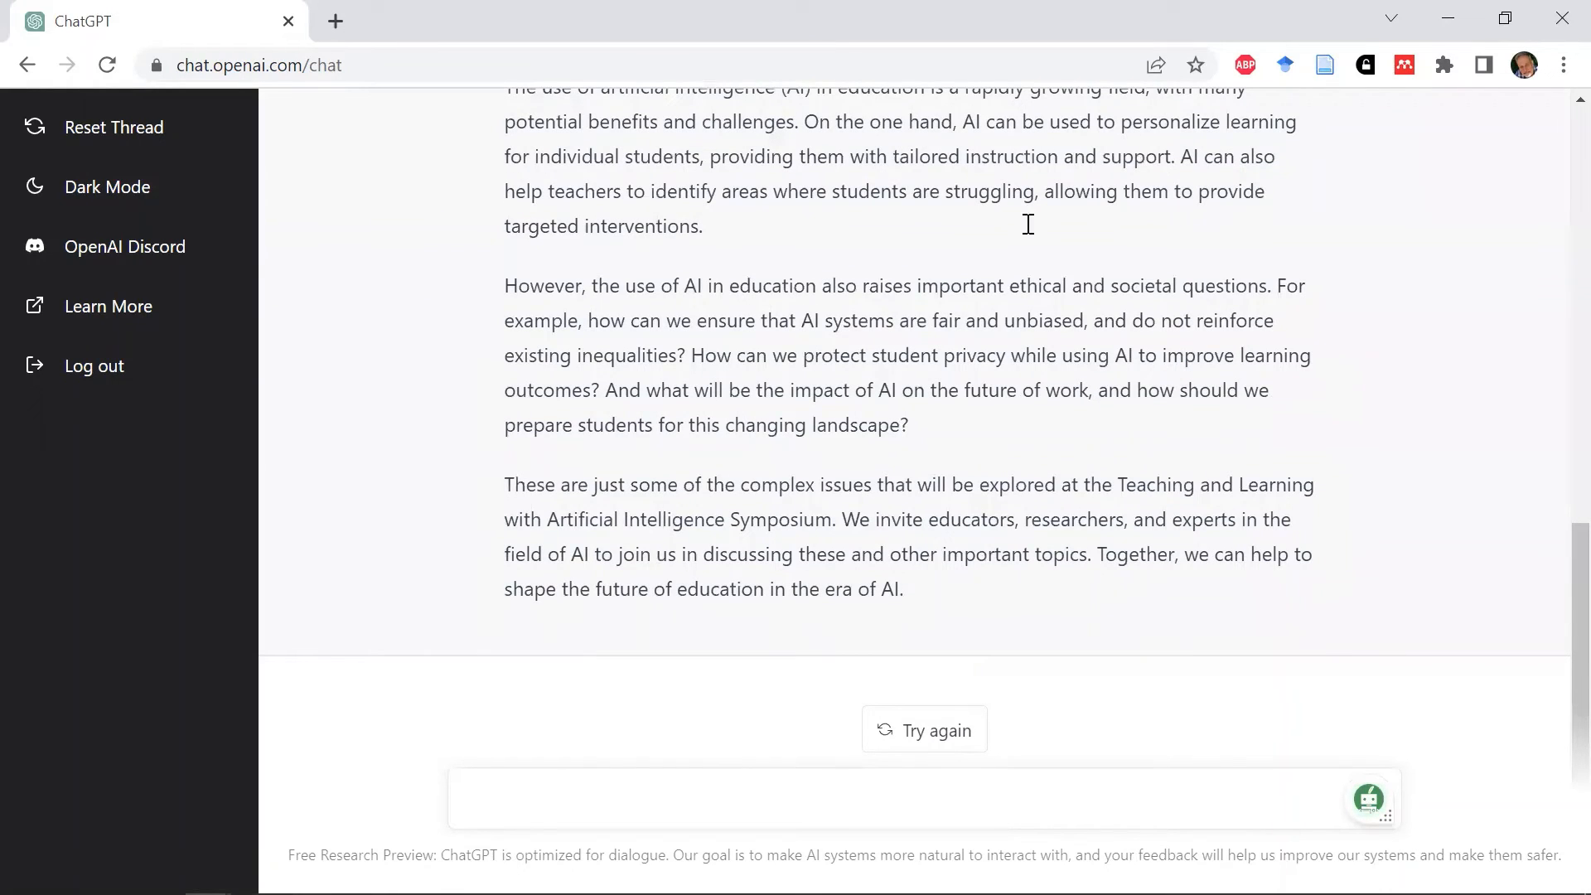
mouse_move(888, 507)
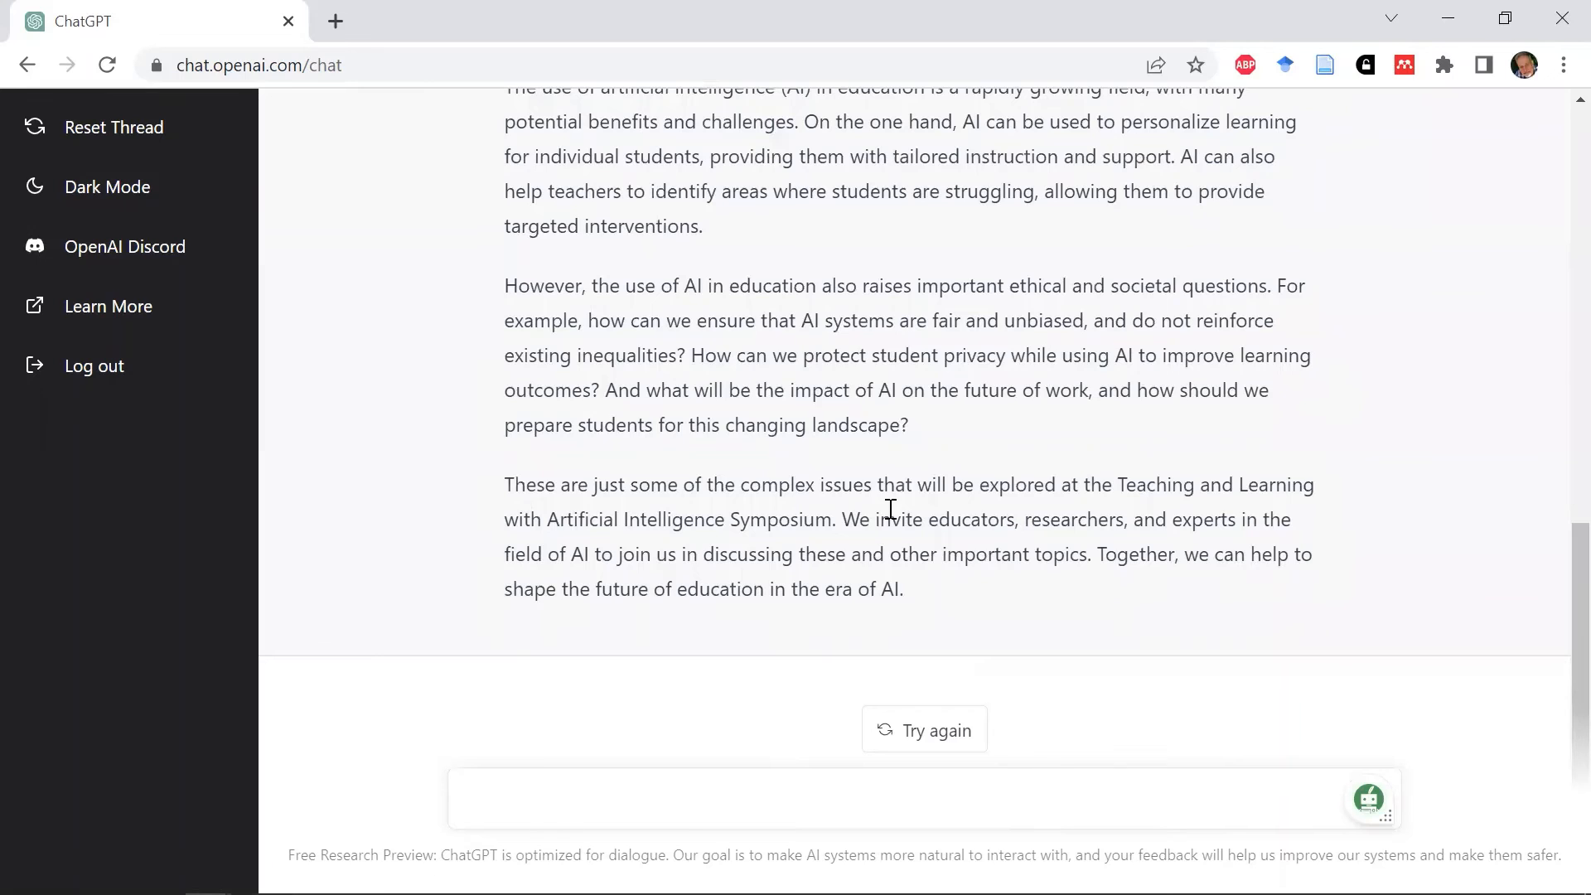
scroll("up", 3)
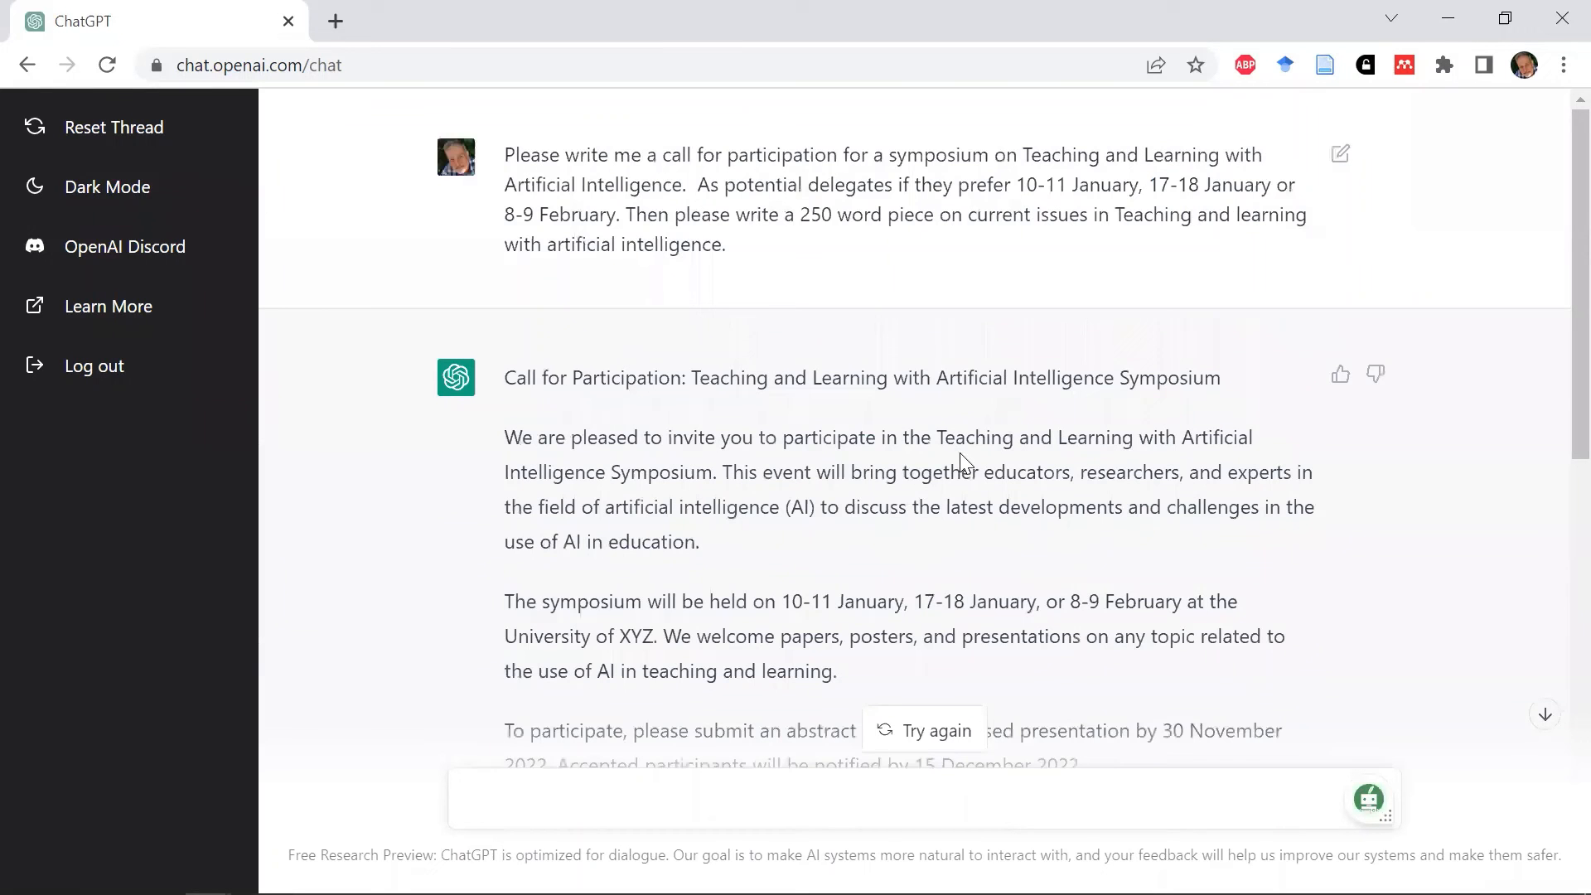
mouse_move(1029, 445)
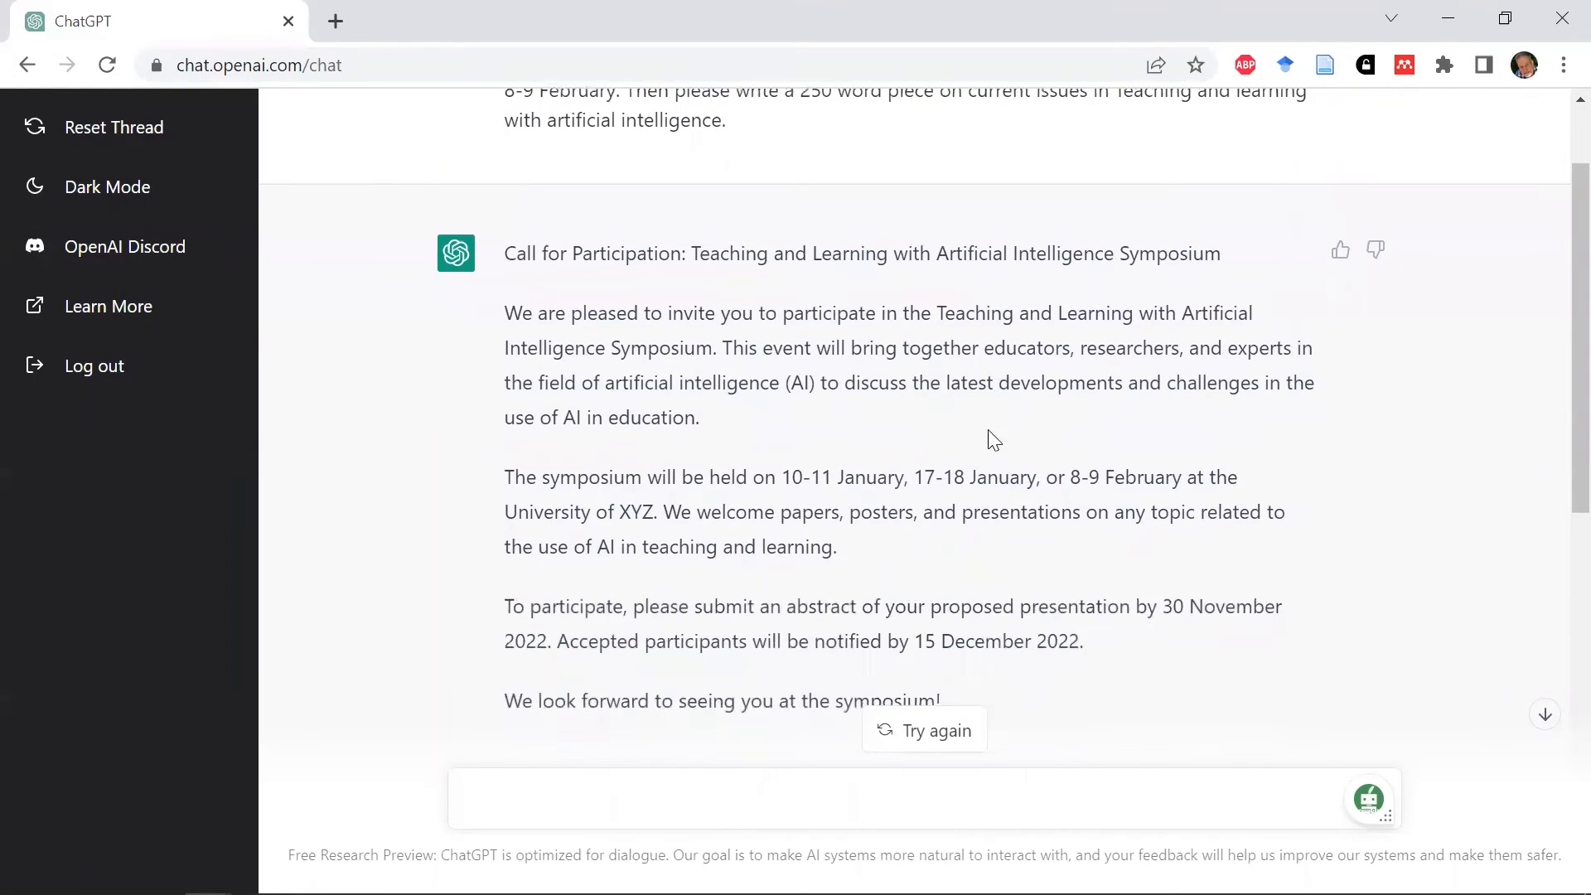
mouse_move(970, 482)
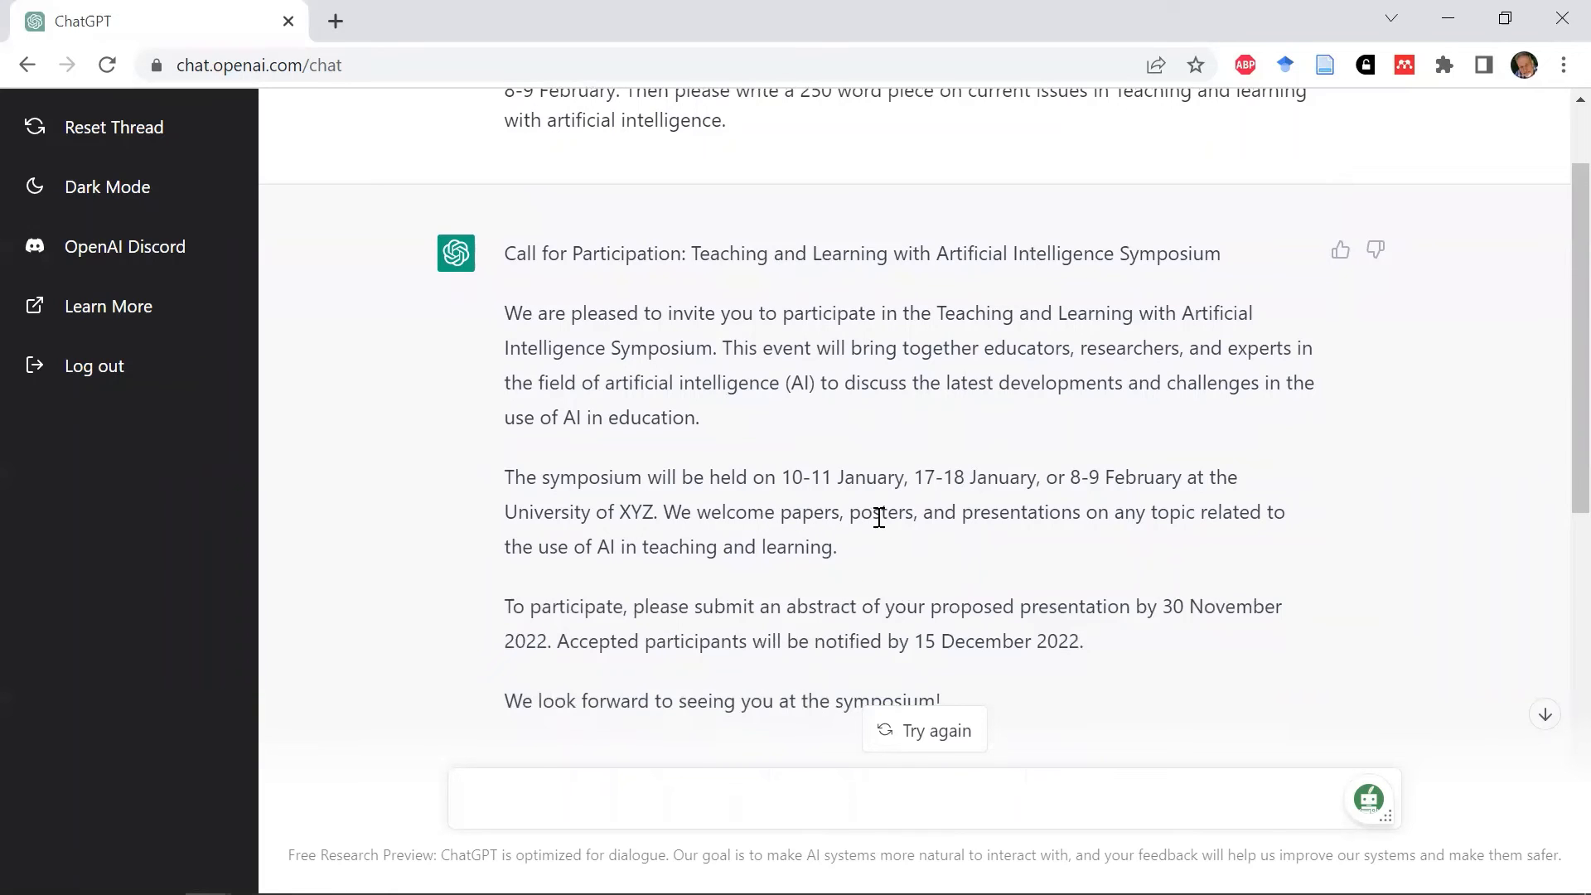
scroll("down", 3)
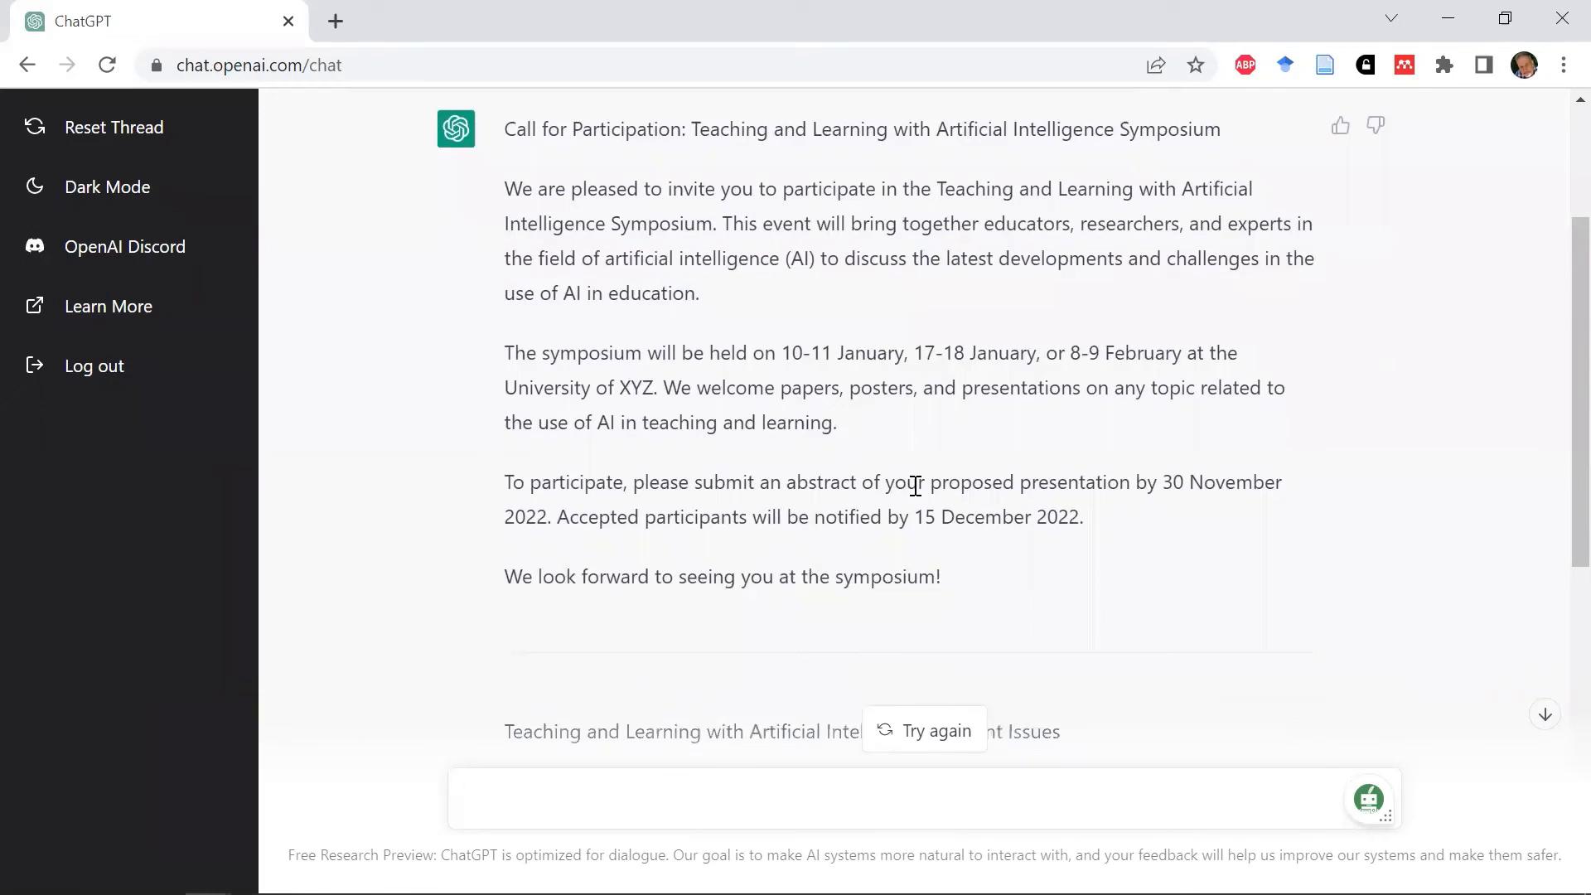
scroll("down", 3)
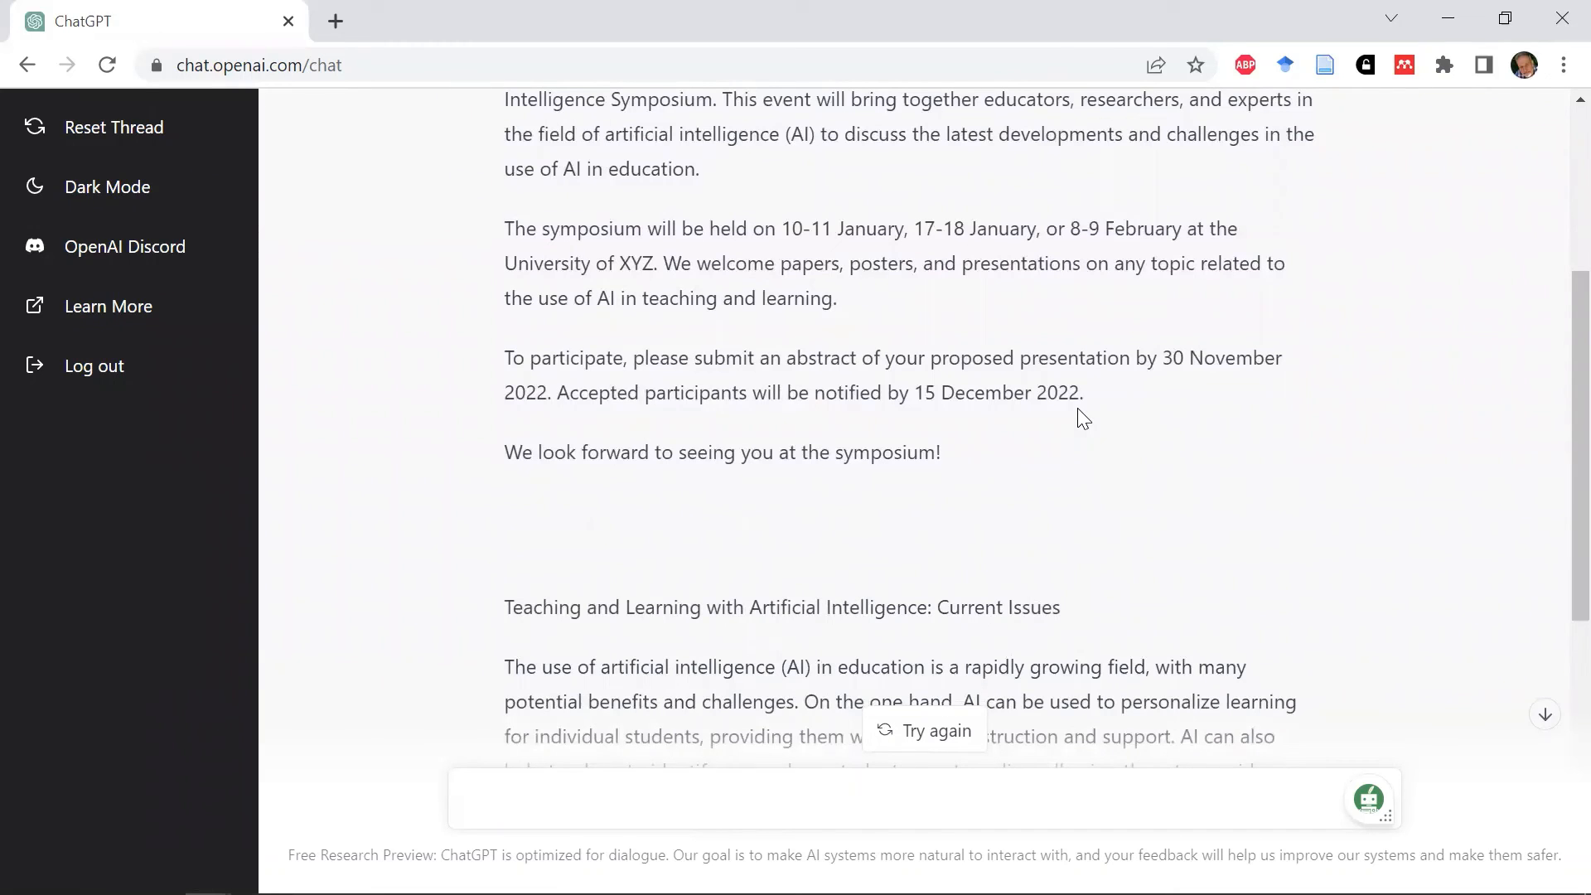
scroll("down", 3)
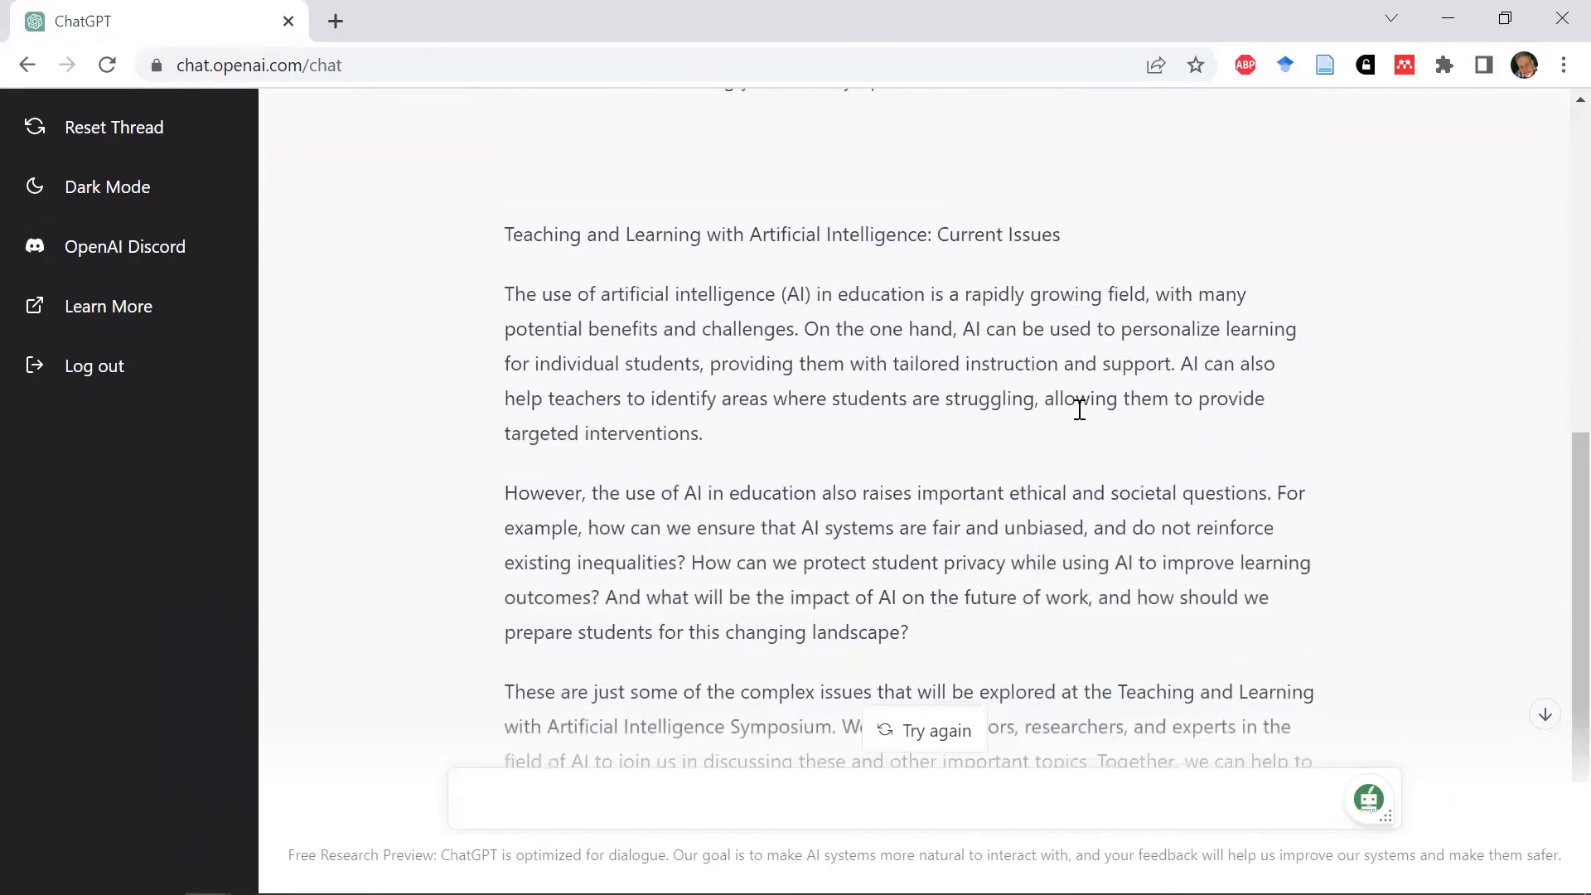
scroll("down", 3)
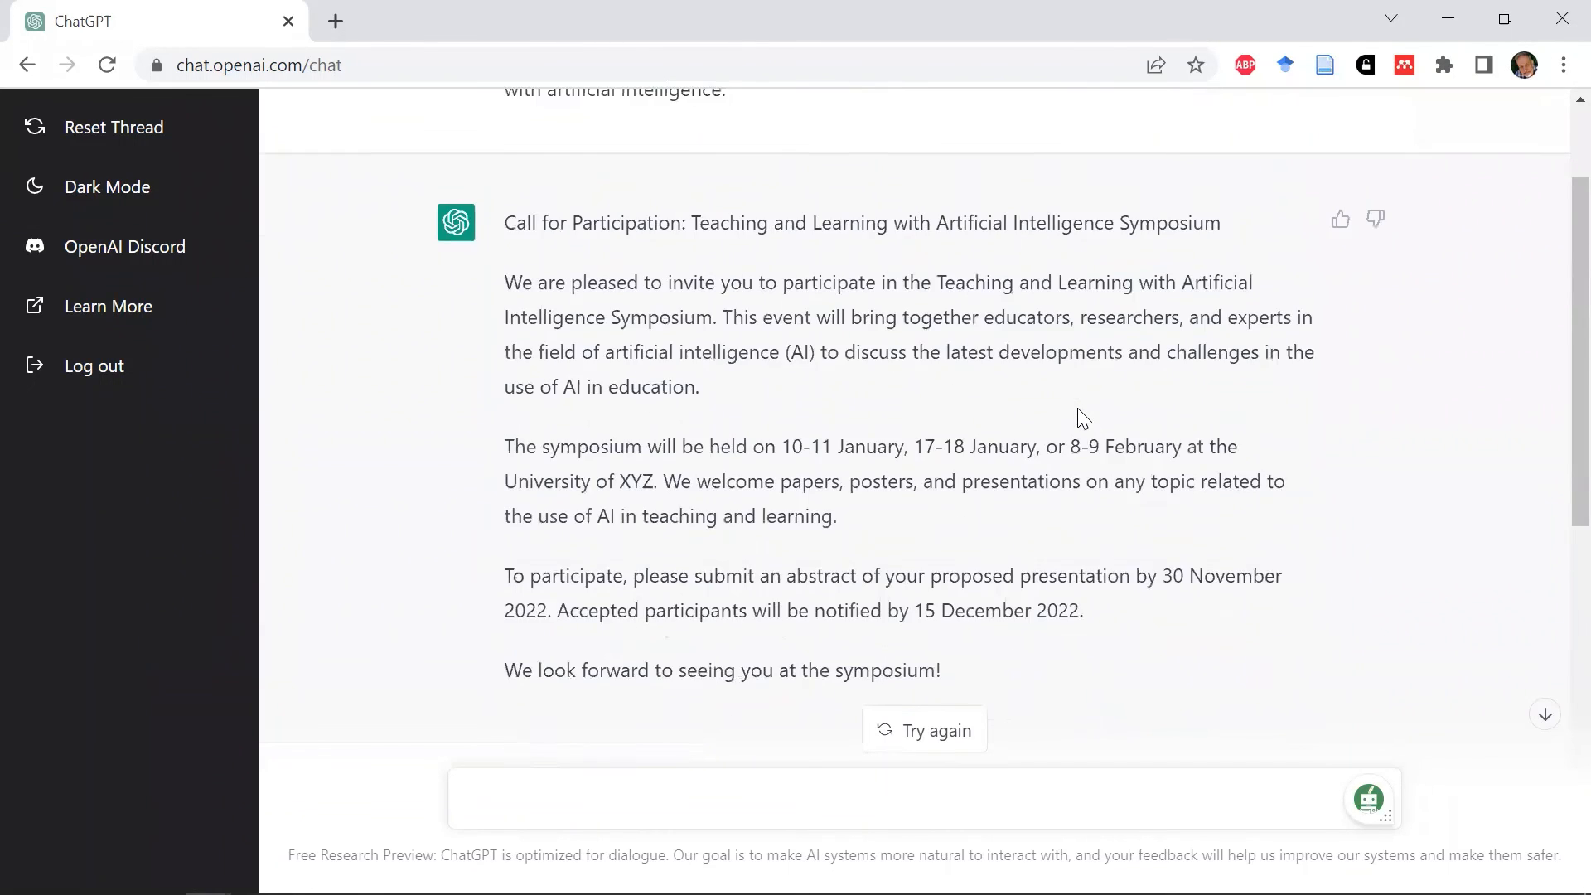
scroll("up", 3)
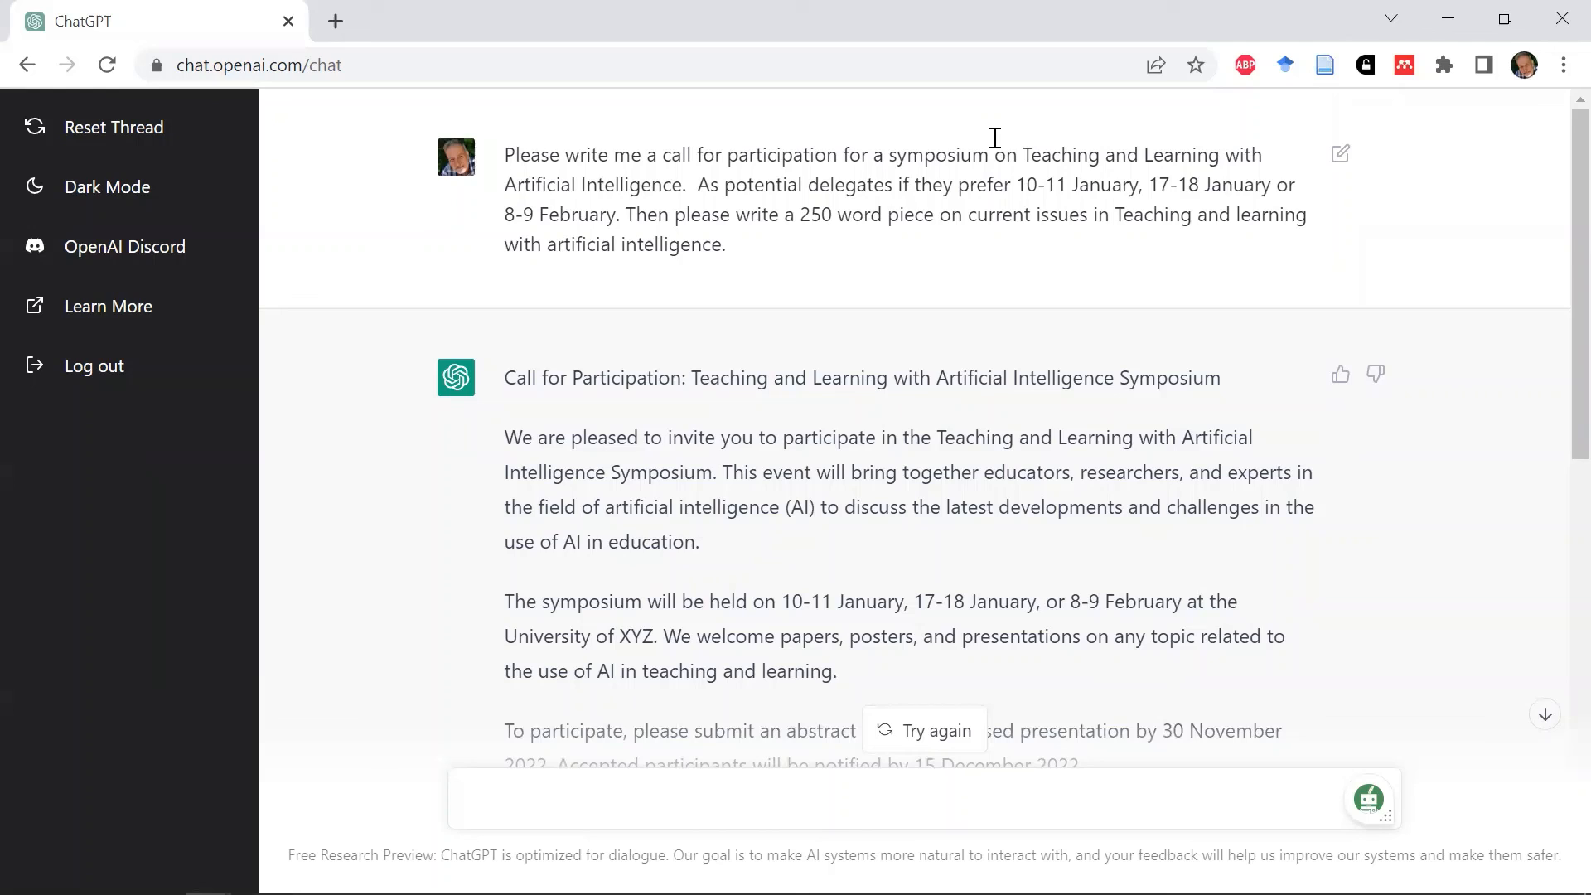